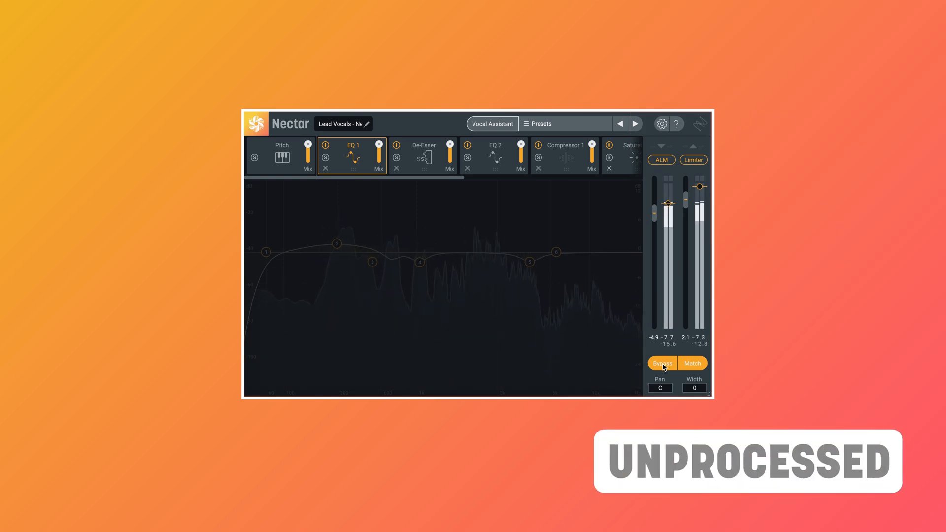
# Step: Toggle Bypass repeatedly to compare the Background Vocal delay chain with the dry vocals, ending processed
pyautogui.click(662, 363)
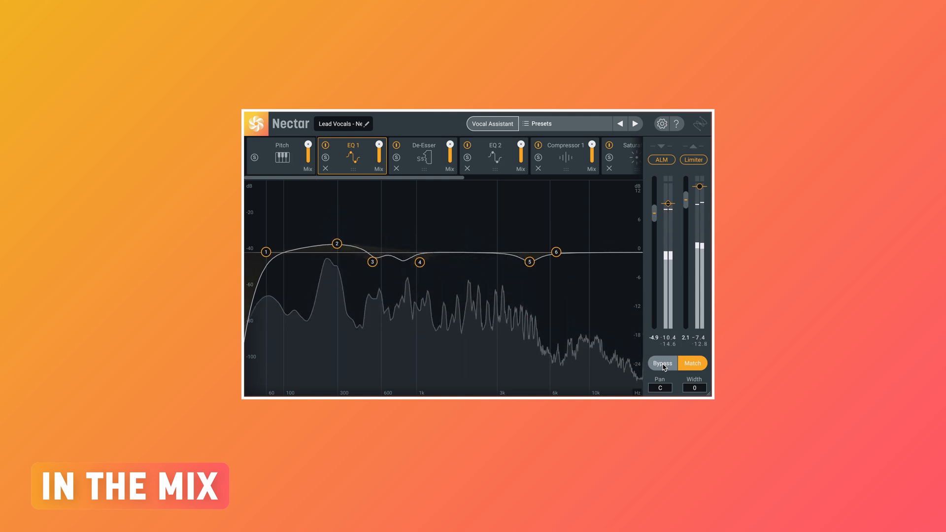
pyautogui.click(662, 363)
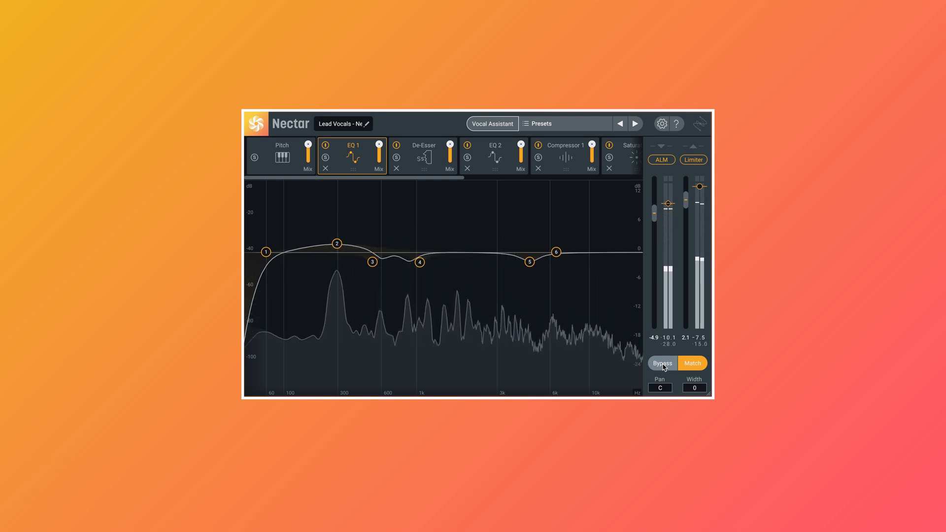
pyautogui.click(661, 363)
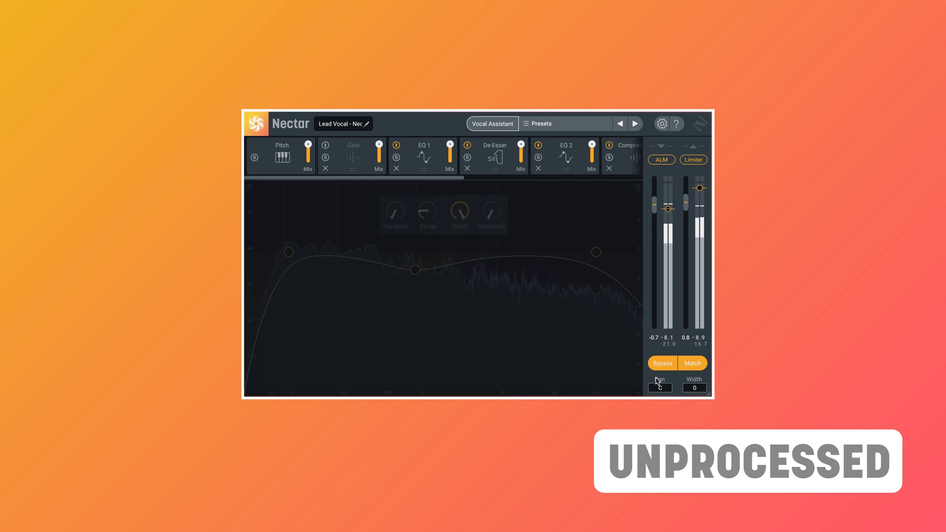
pyautogui.click(662, 362)
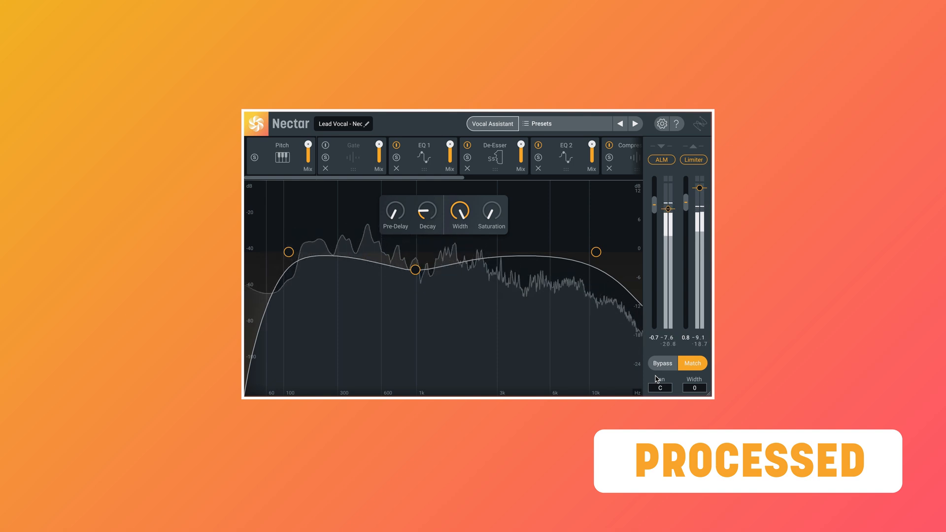
pyautogui.click(661, 363)
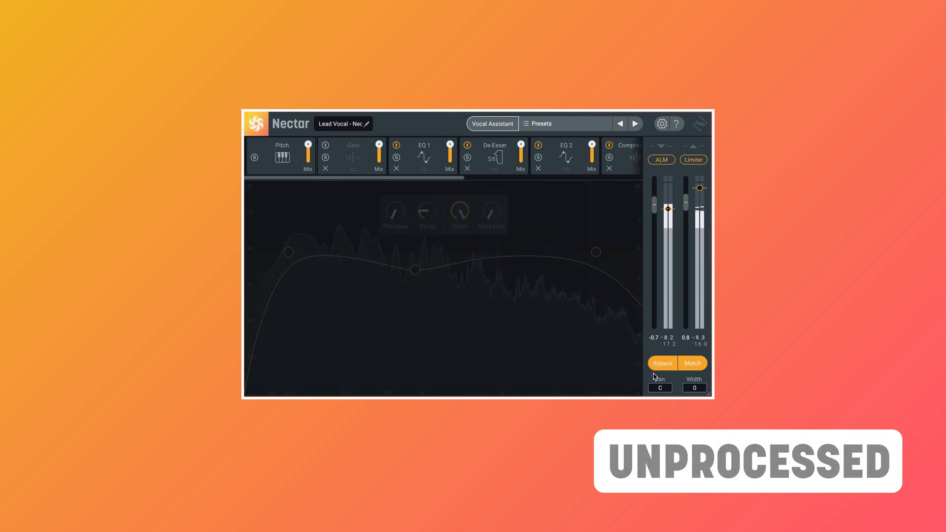
pyautogui.click(662, 363)
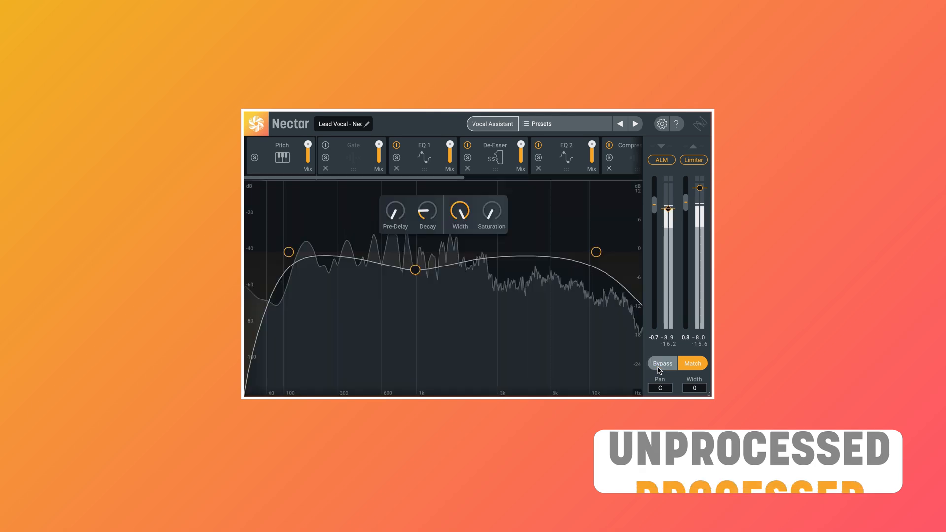
pyautogui.click(661, 363)
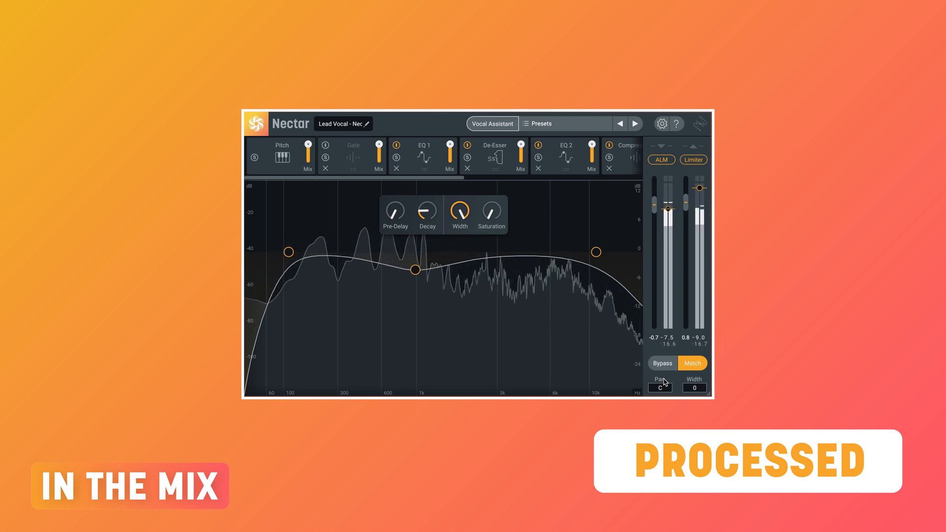
pyautogui.click(662, 363)
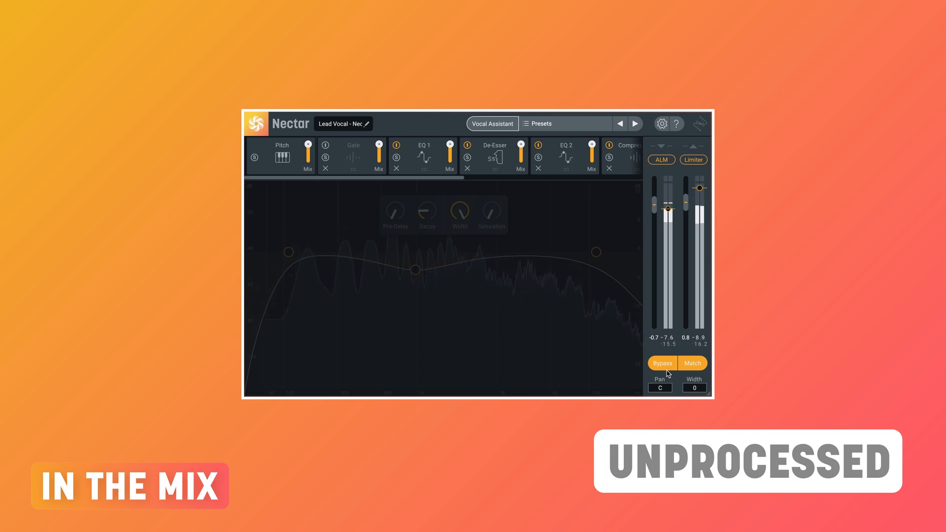
pyautogui.click(661, 363)
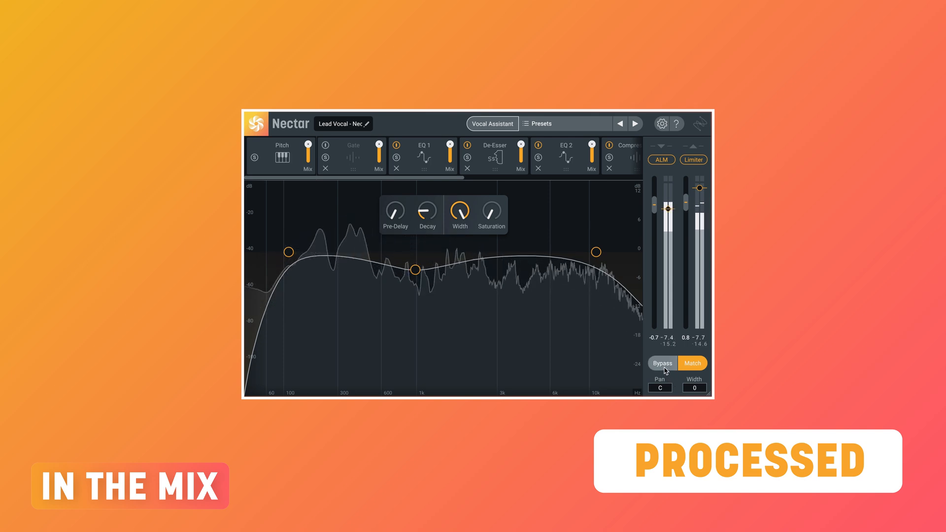
pyautogui.click(662, 363)
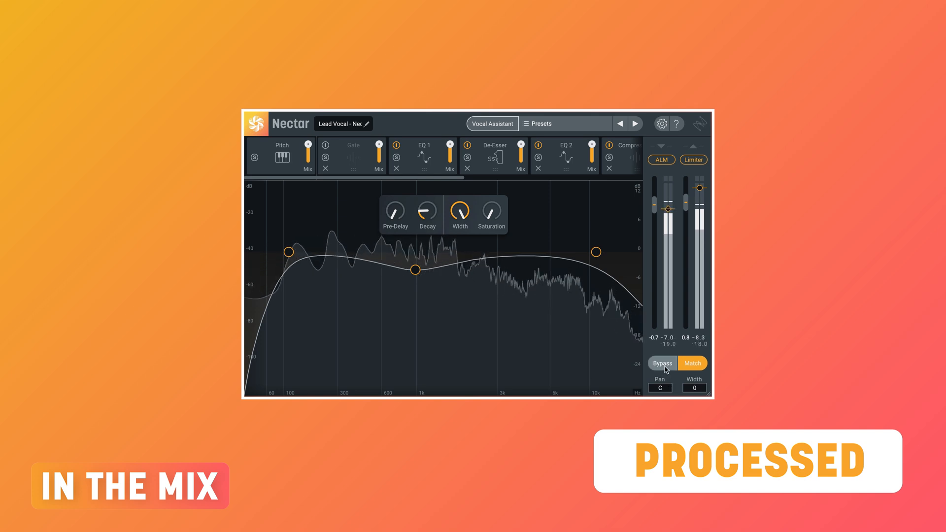
pyautogui.click(661, 362)
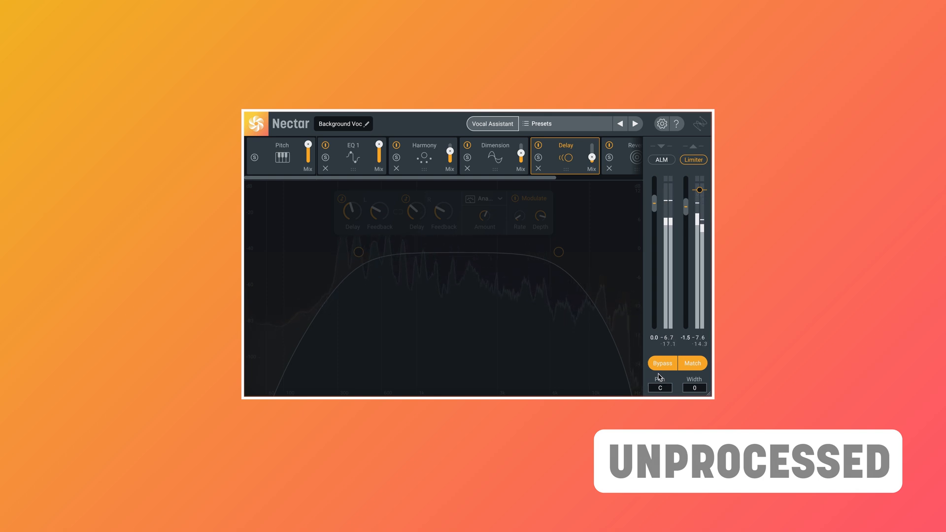
pyautogui.click(662, 362)
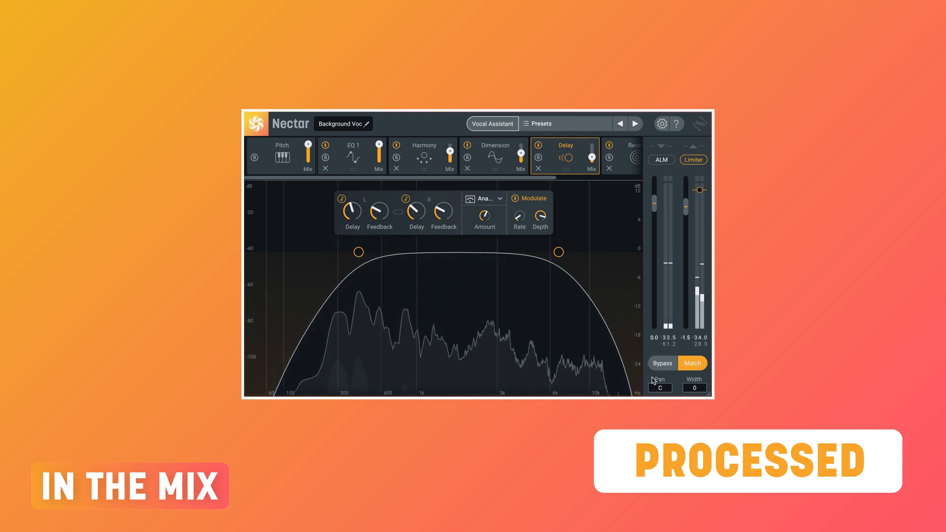
pyautogui.click(661, 363)
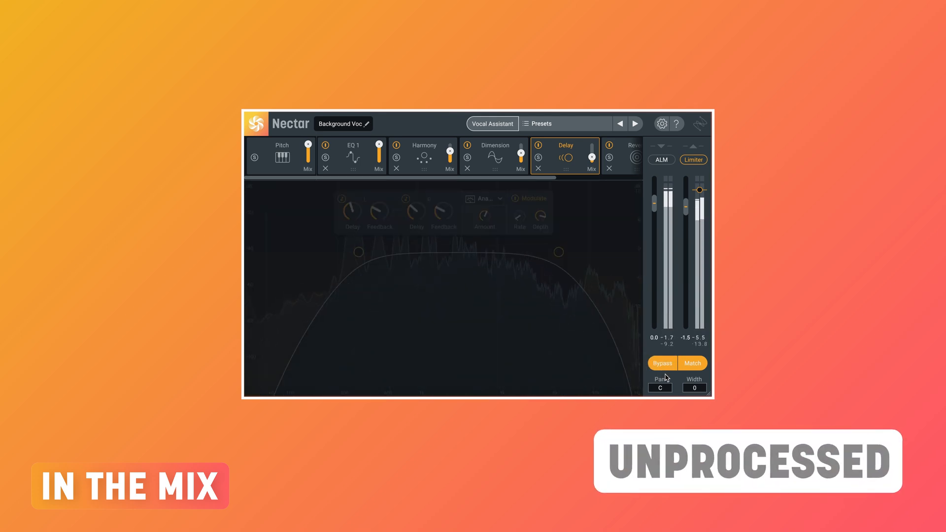
pyautogui.click(661, 363)
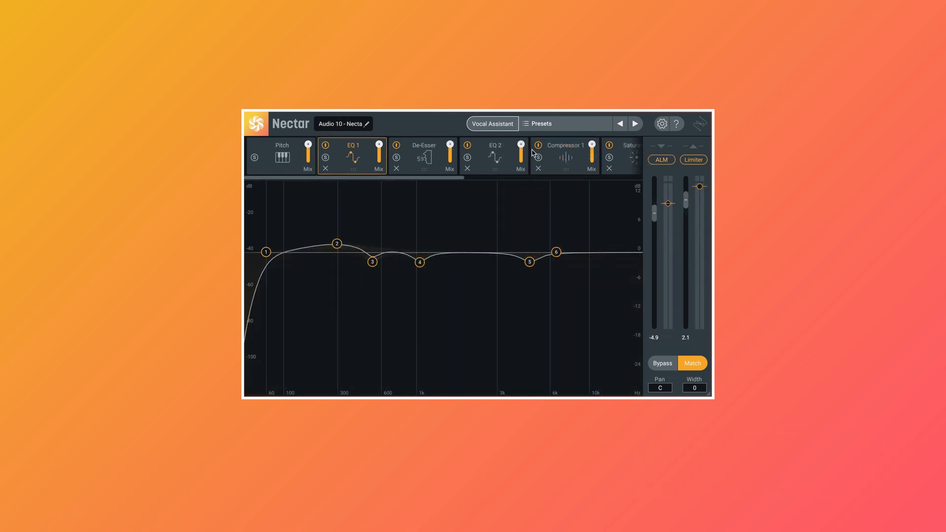
# Step: Load another vocal chain from the Presets browser and compare it bypassed versus processed
pyautogui.click(540, 124)
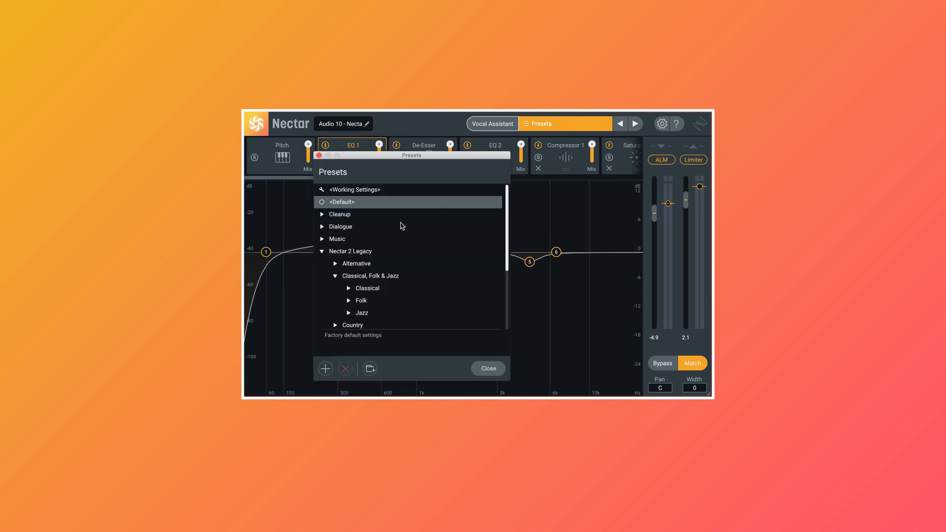
pyautogui.click(340, 227)
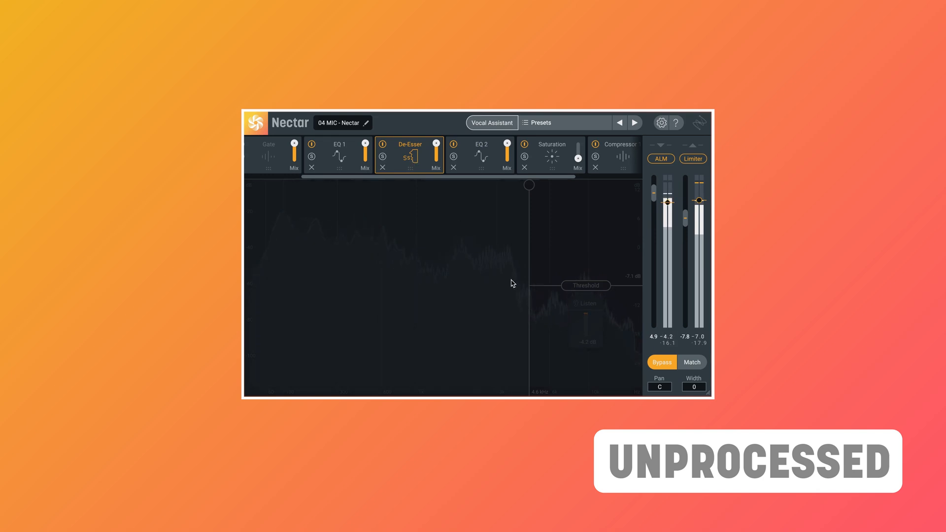
pyautogui.click(661, 363)
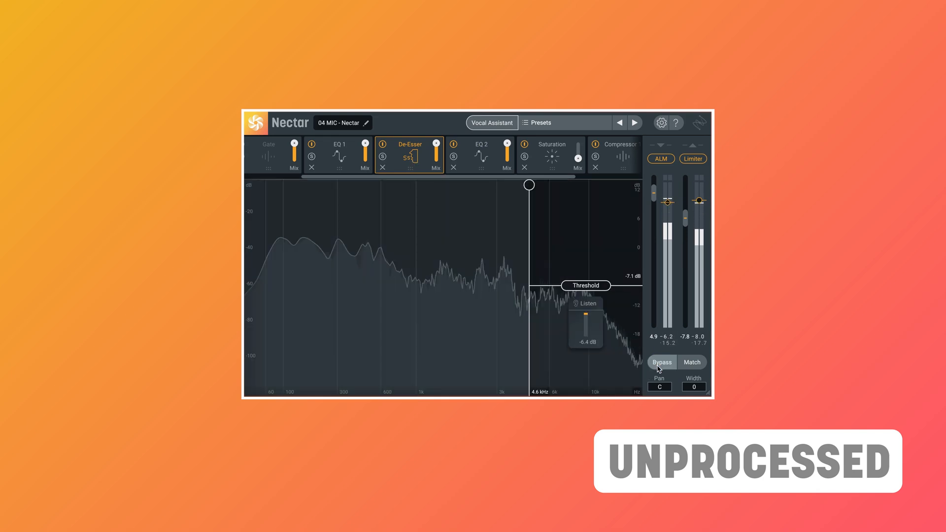
pyautogui.click(662, 362)
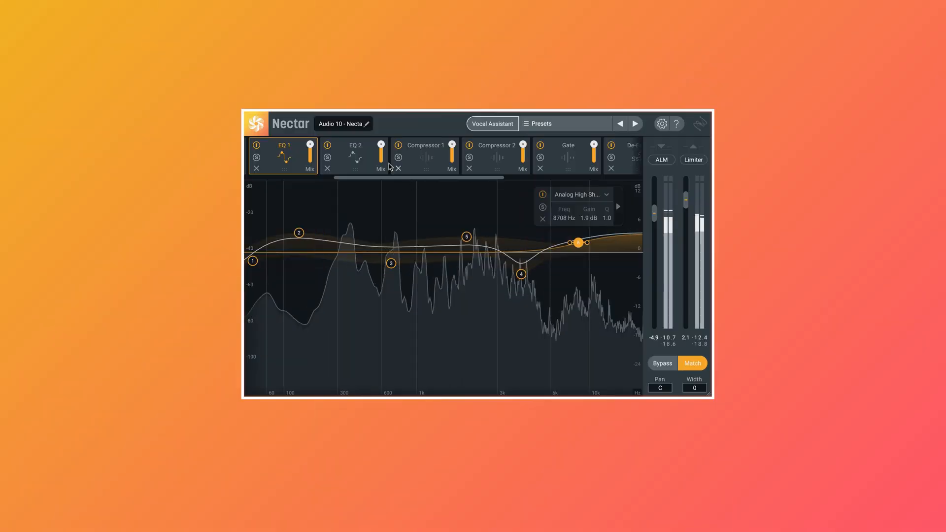
# Step: View the EQ 2, reverb, Dimension chorus and Harmony module editors in turn
pyautogui.click(355, 156)
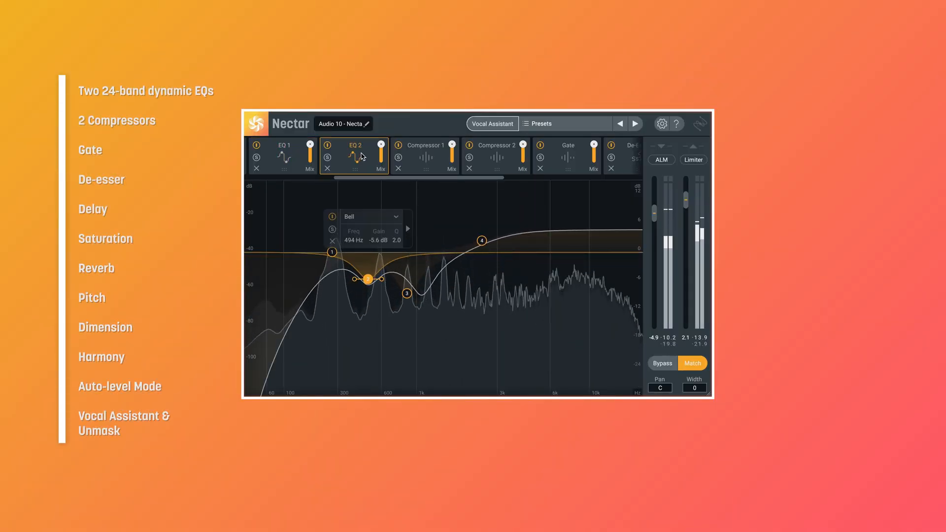
pyautogui.click(495, 154)
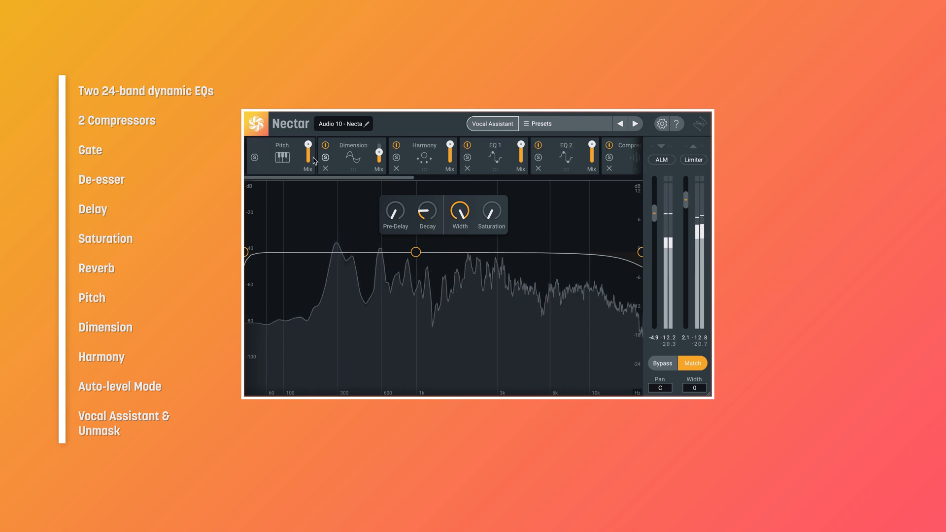
pyautogui.click(353, 157)
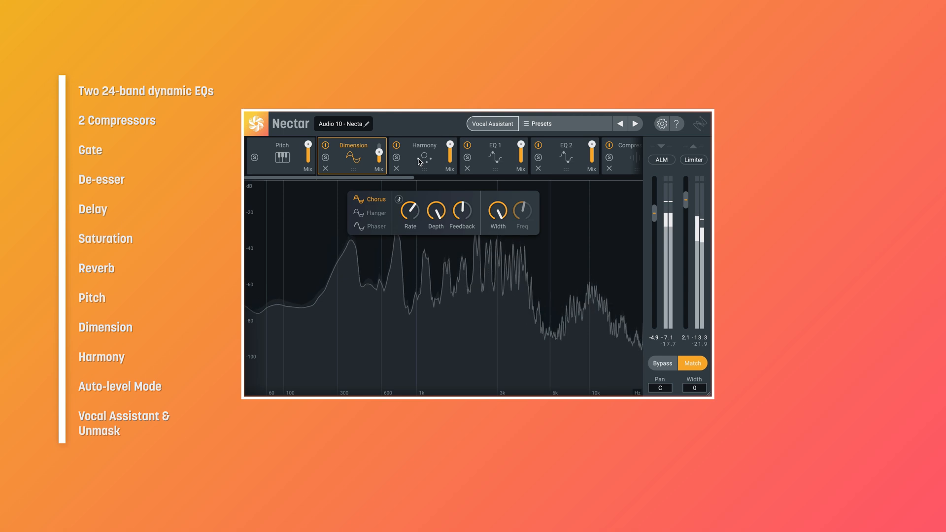
pyautogui.click(424, 156)
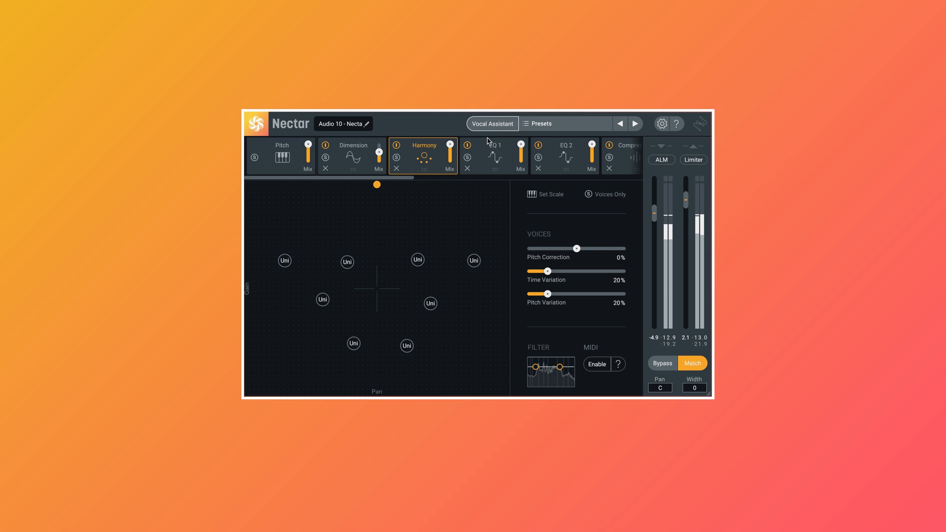
pyautogui.click(492, 124)
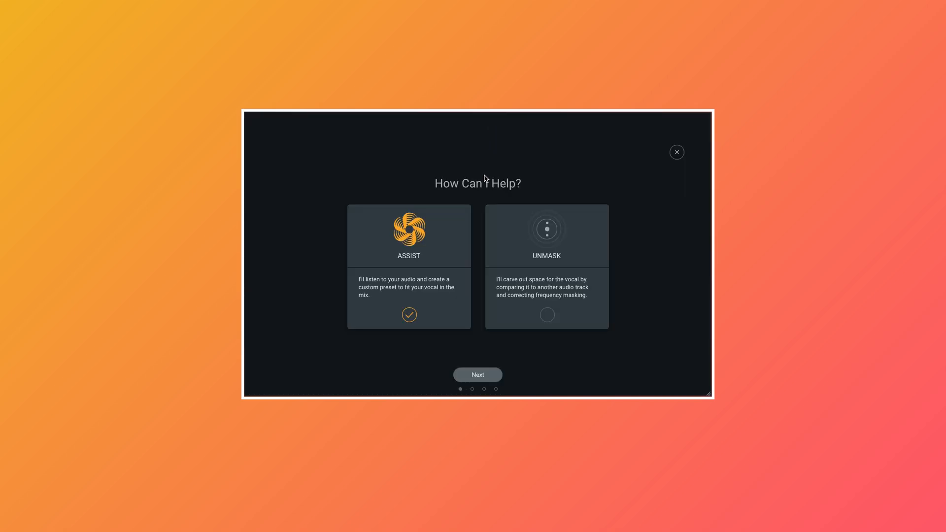
pyautogui.moveTo(422, 346)
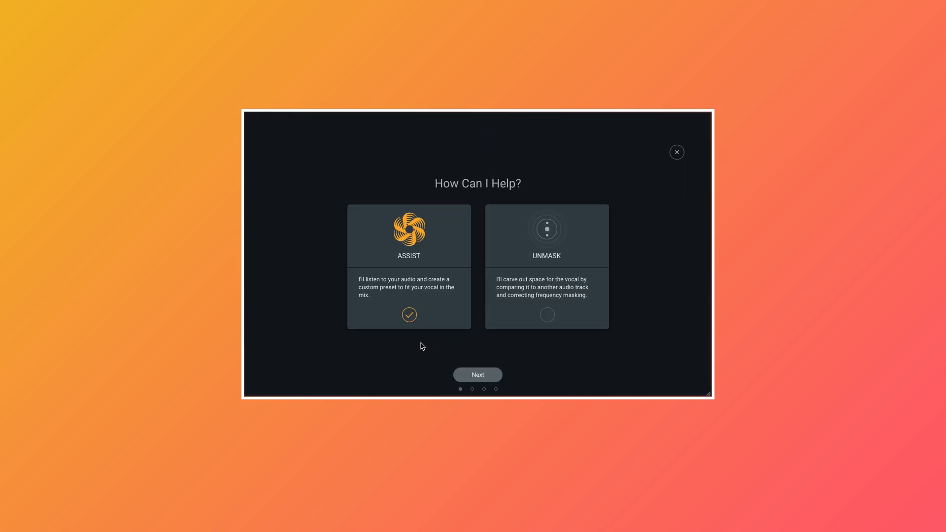
pyautogui.moveTo(408, 345)
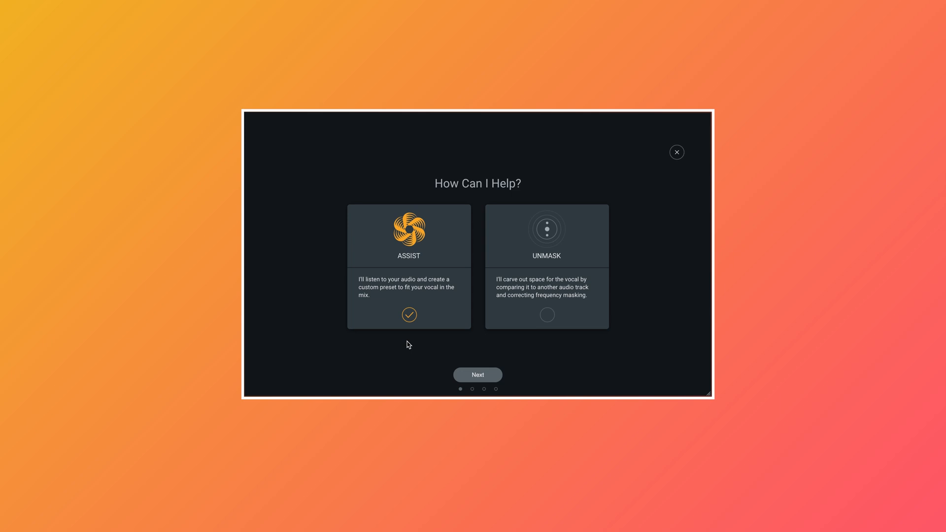
pyautogui.click(477, 375)
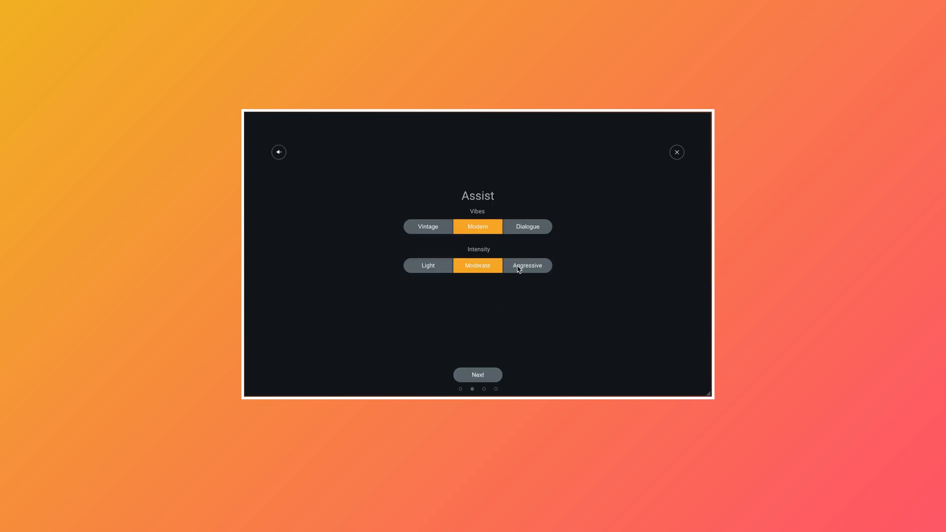
pyautogui.click(527, 265)
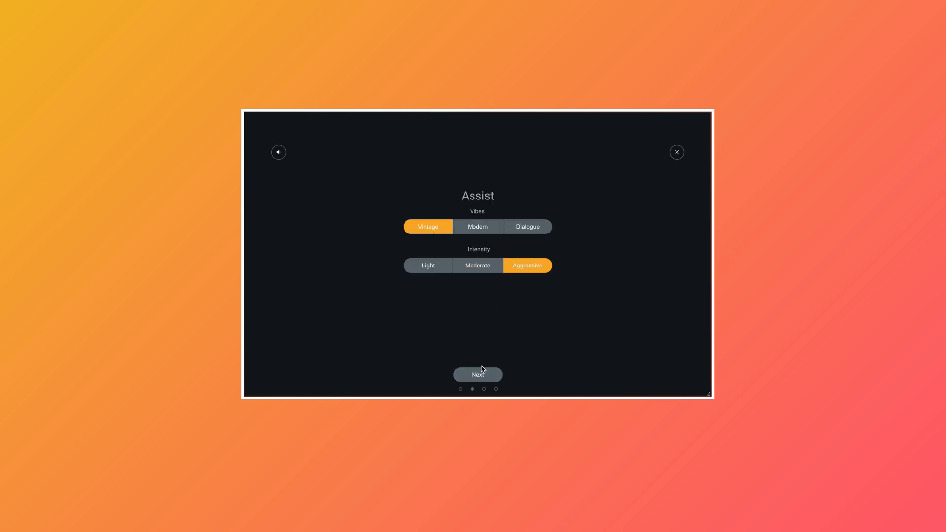
pyautogui.click(477, 375)
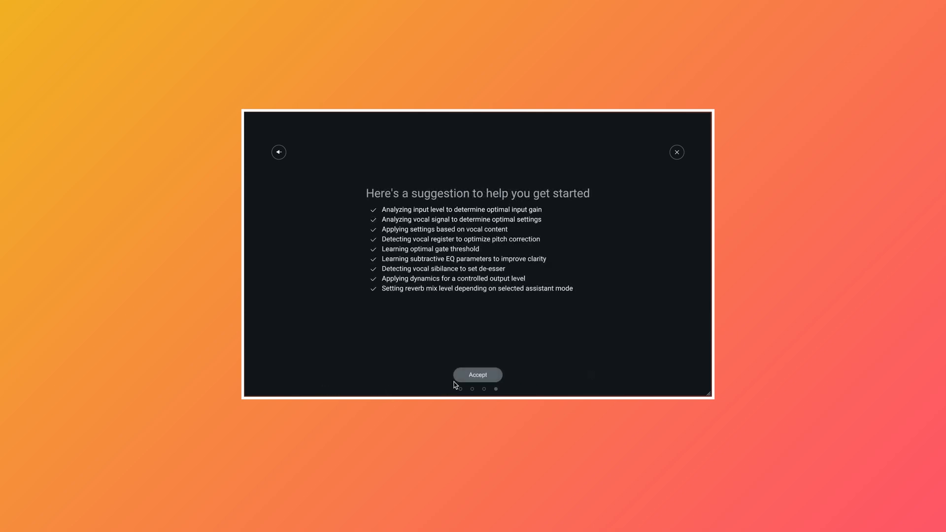
pyautogui.click(477, 375)
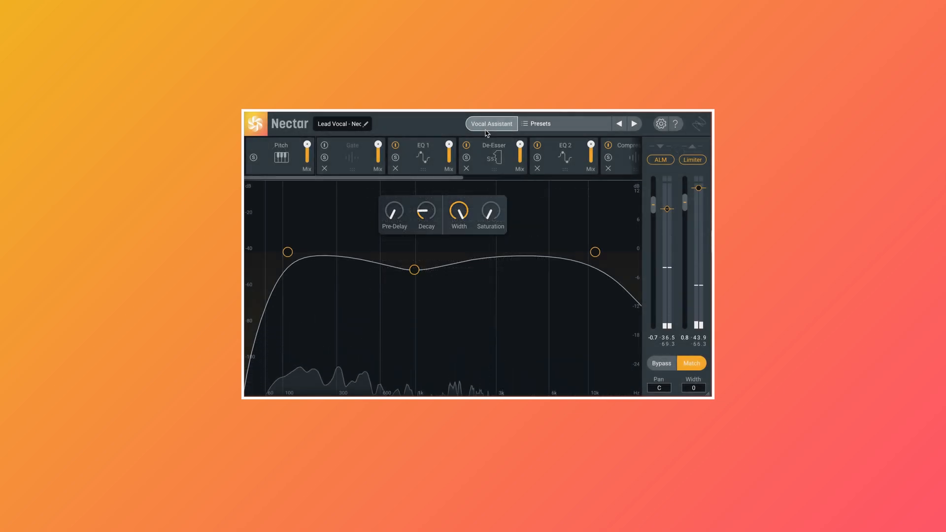
pyautogui.click(491, 124)
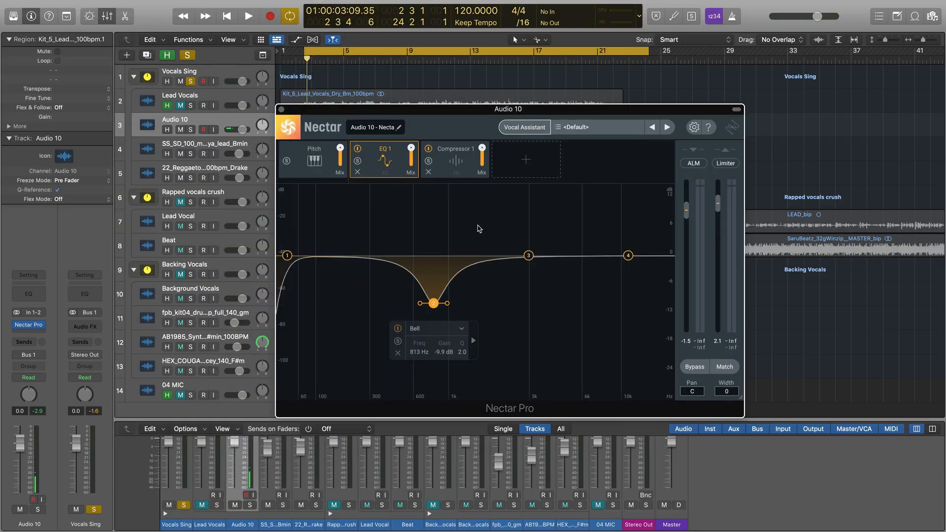
# Step: Keep Compressor 1 in Digital mode and insert a Tape Saturation module before it
pyautogui.click(456, 158)
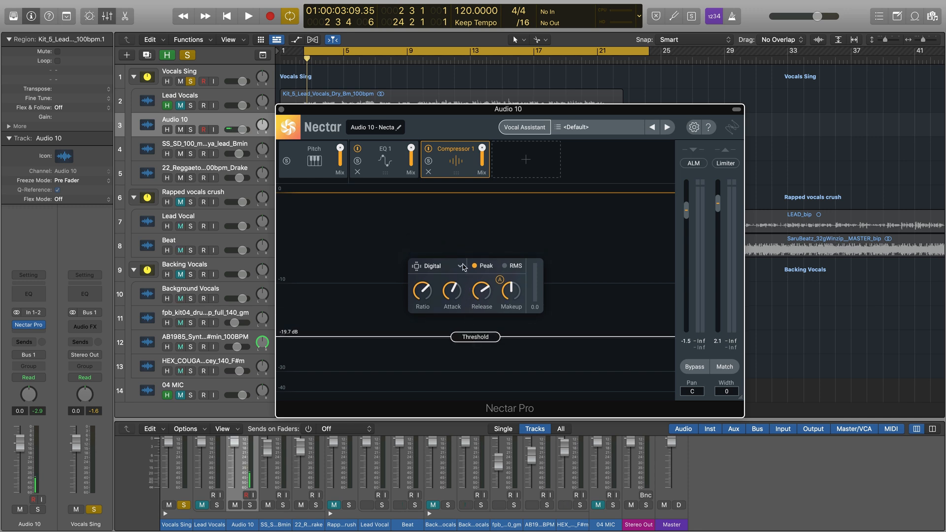
pyautogui.click(436, 266)
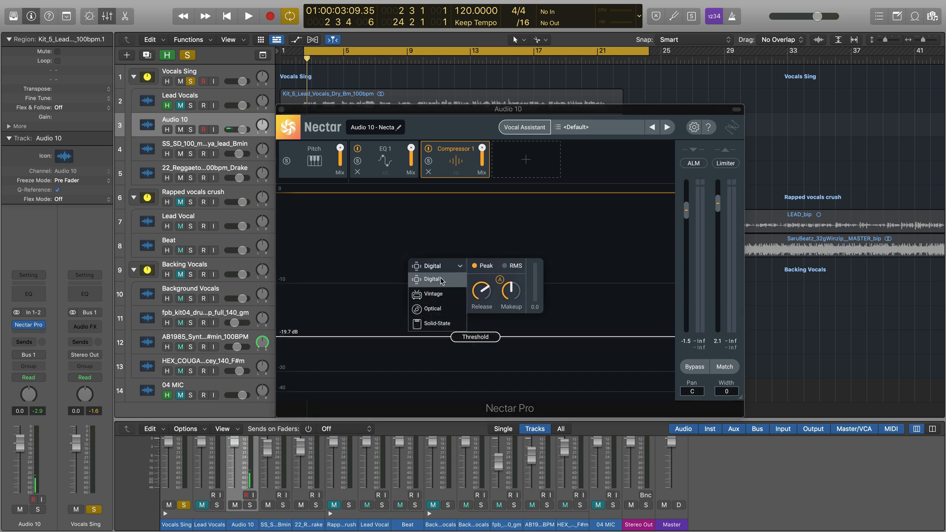
pyautogui.click(433, 279)
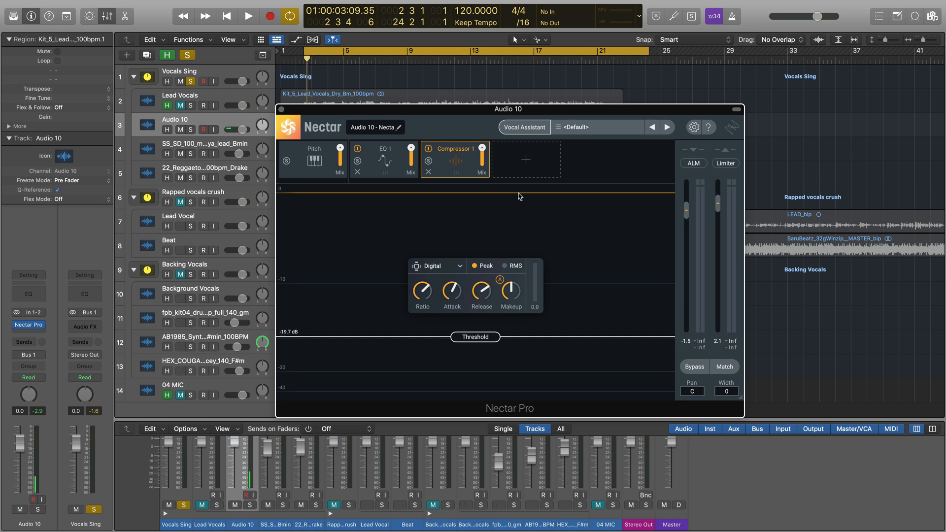
pyautogui.click(524, 159)
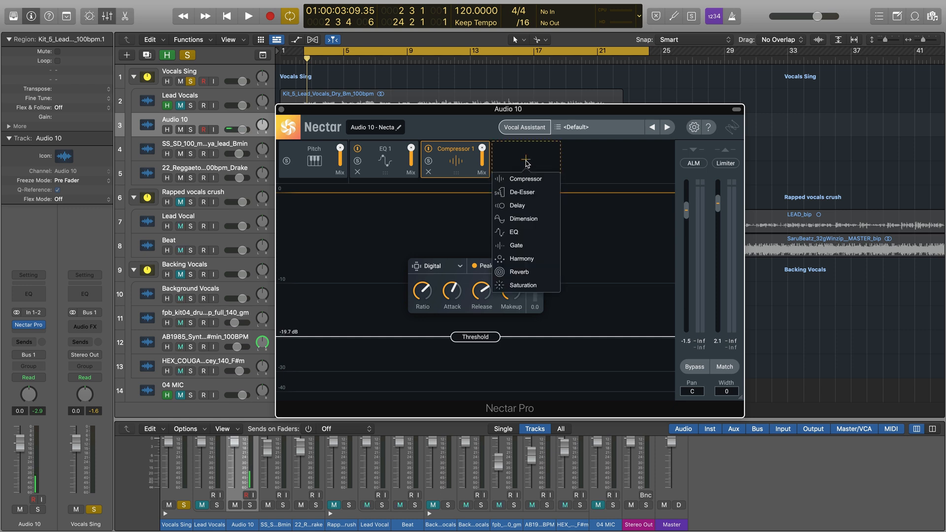
pyautogui.click(522, 285)
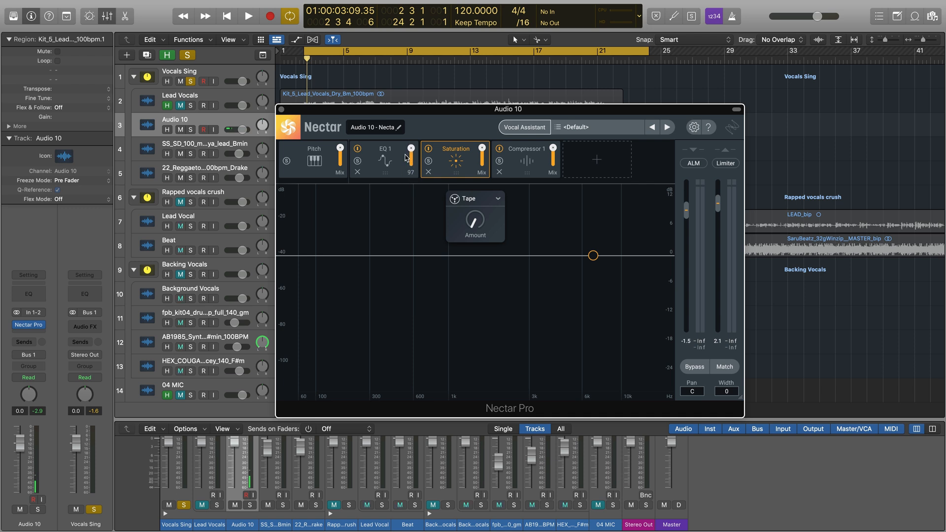
# Step: Load the Music > Analog Presence preset from the Presets browser, then close the browser
pyautogui.click(595, 126)
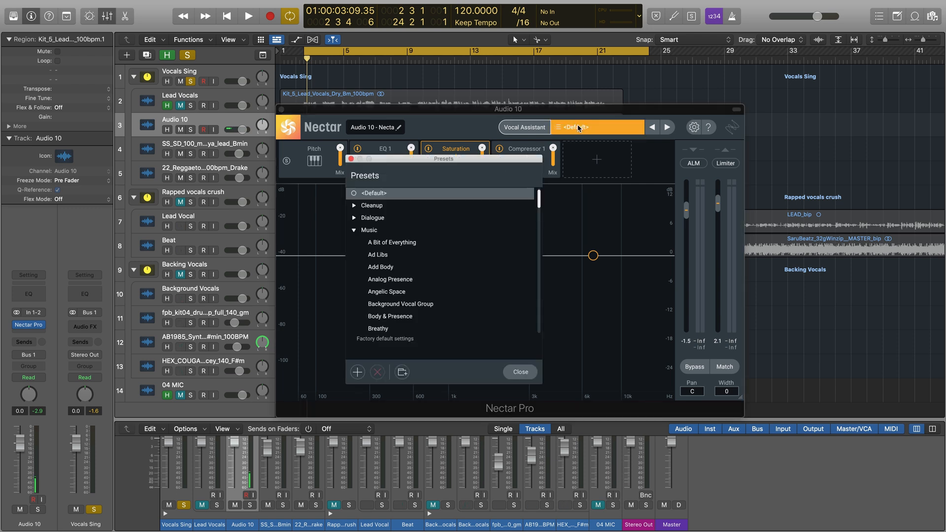
pyautogui.click(390, 279)
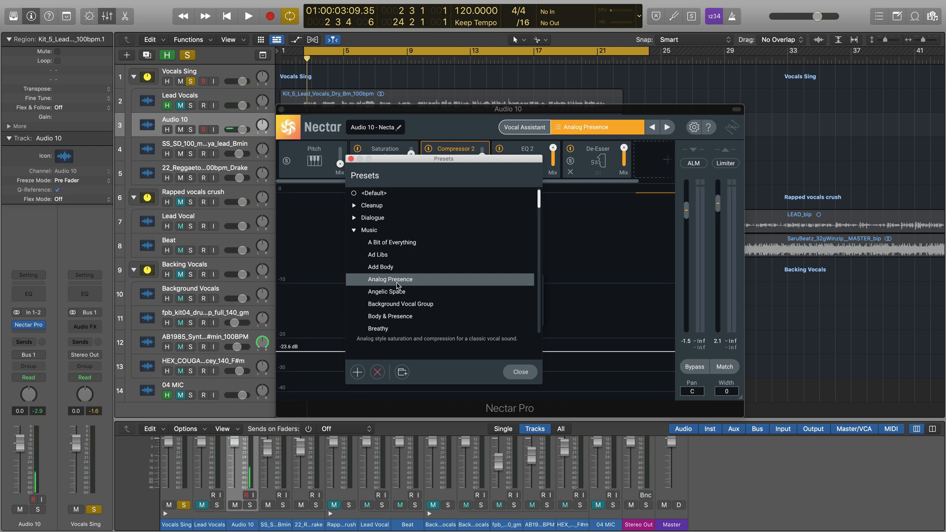
pyautogui.click(400, 304)
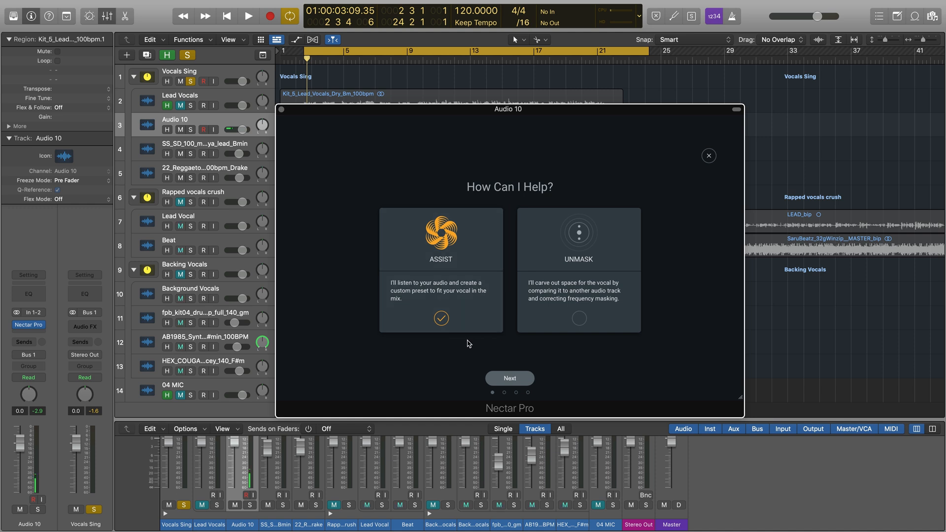
pyautogui.moveTo(444, 345)
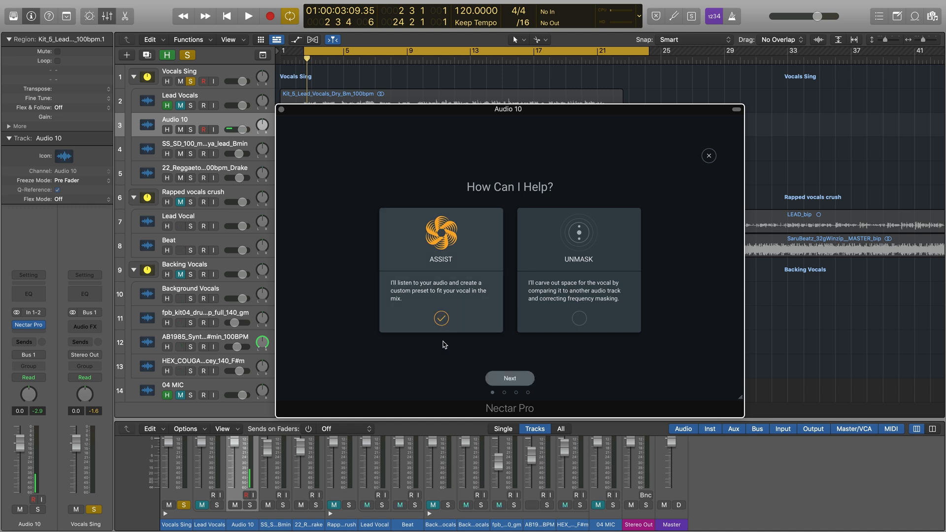
# Step: Start the Vocal Assistant's Assist workflow, restarting it after briefly leaving
pyautogui.click(509, 378)
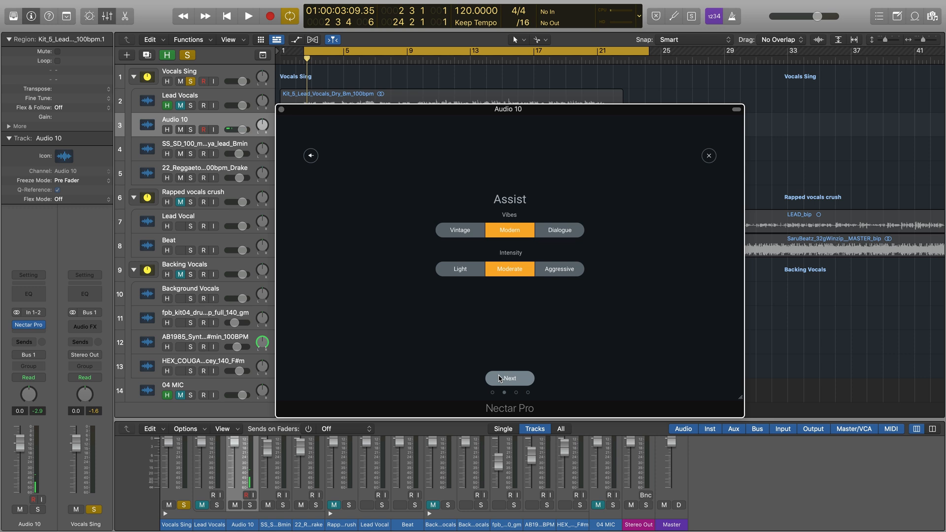
pyautogui.moveTo(724, 140)
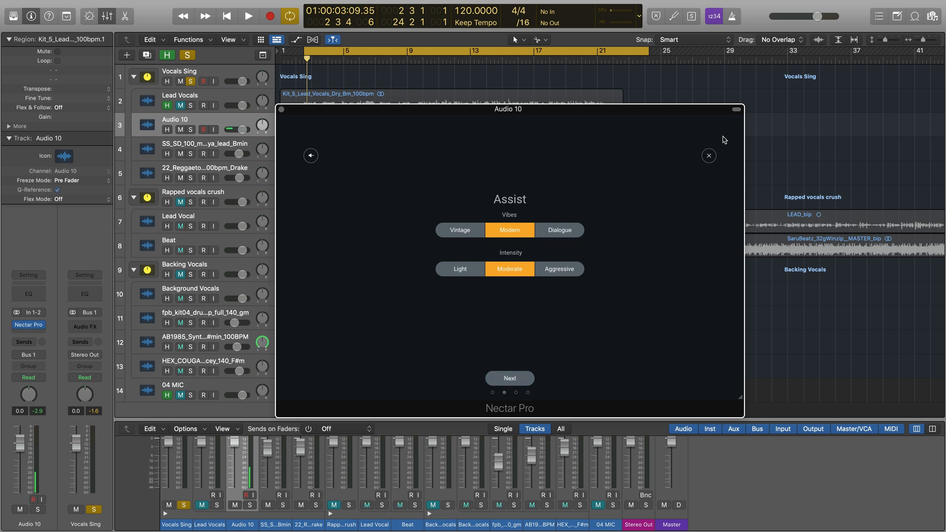
pyautogui.click(509, 378)
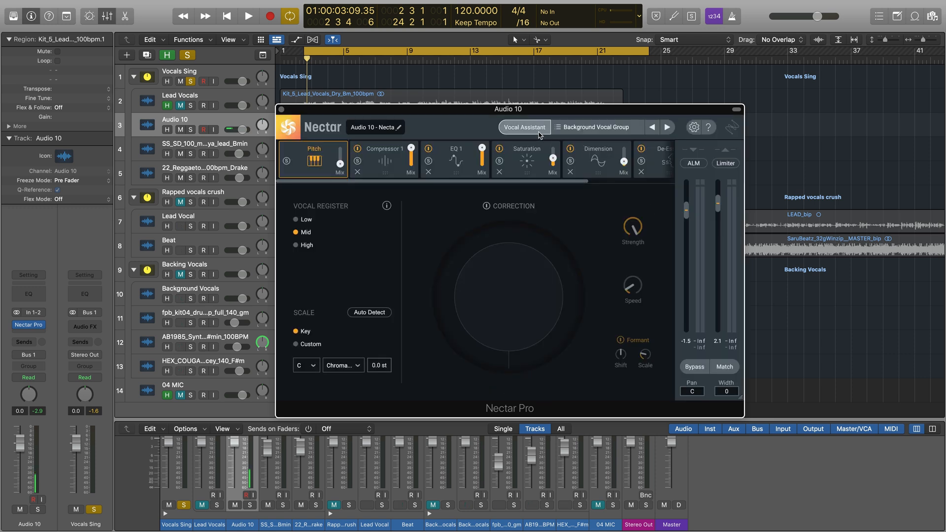
pyautogui.click(523, 127)
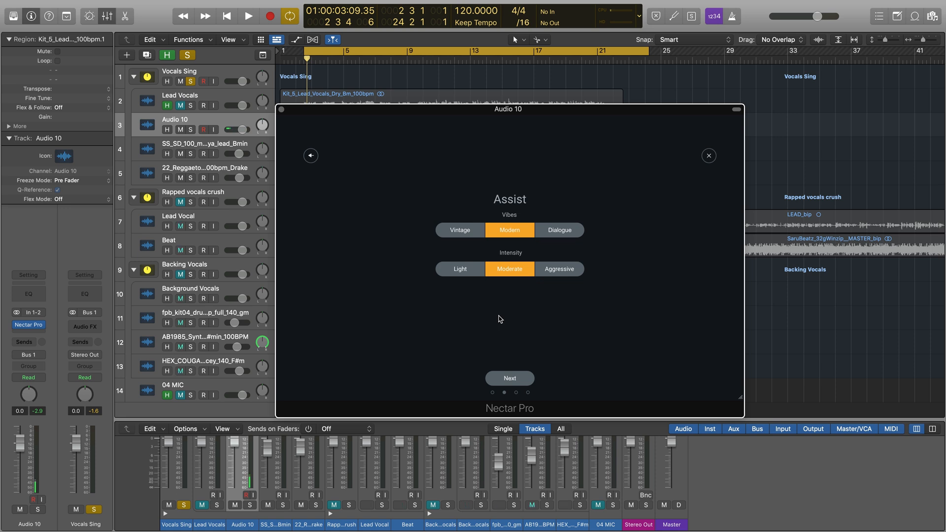
# Step: Choose the Dialogue vibe and Moderate intensity, then advance to the listening stage
pyautogui.click(459, 231)
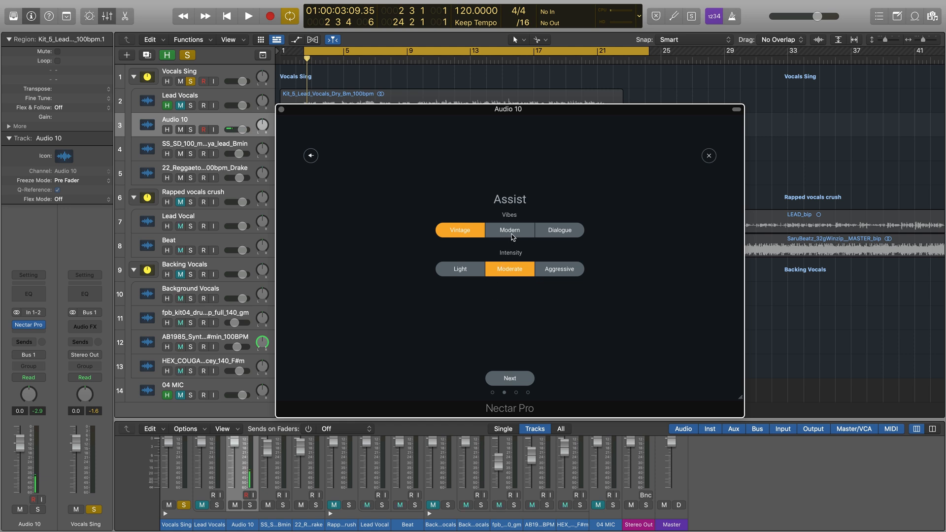
pyautogui.click(509, 230)
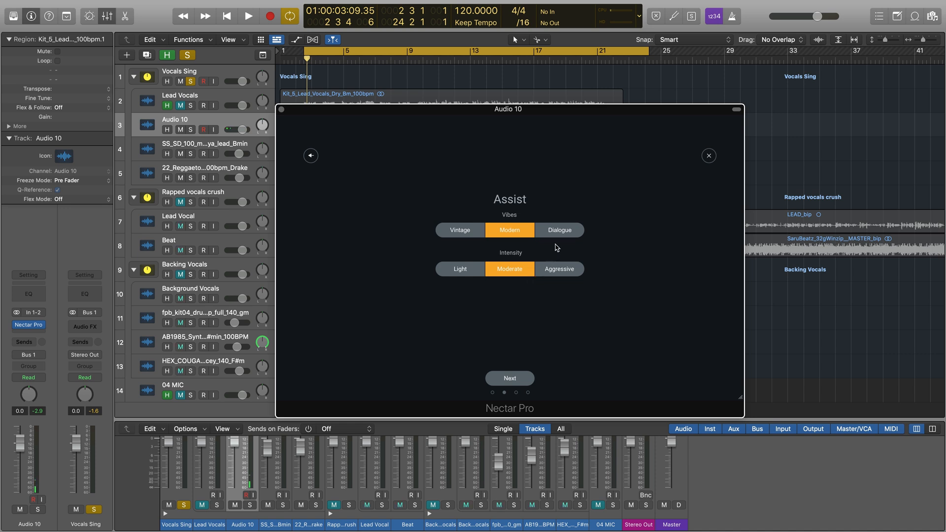
pyautogui.click(558, 230)
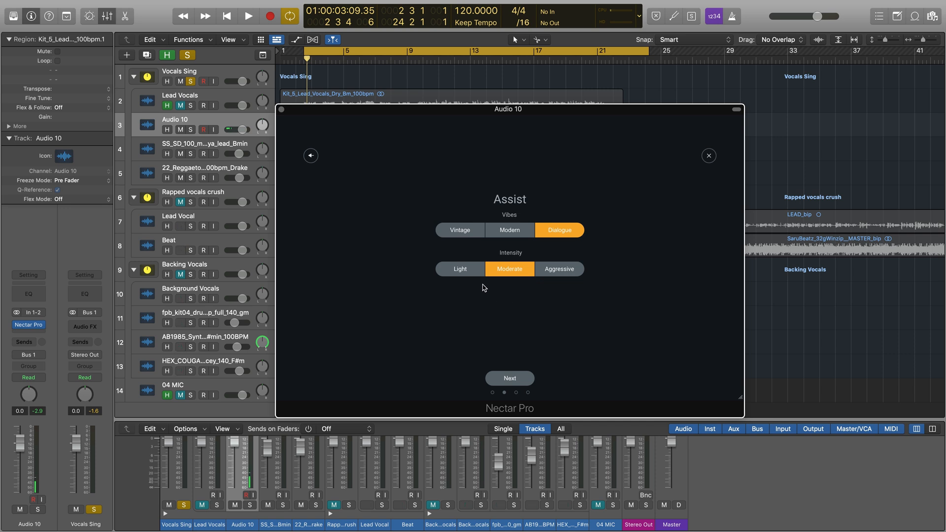
pyautogui.moveTo(471, 277)
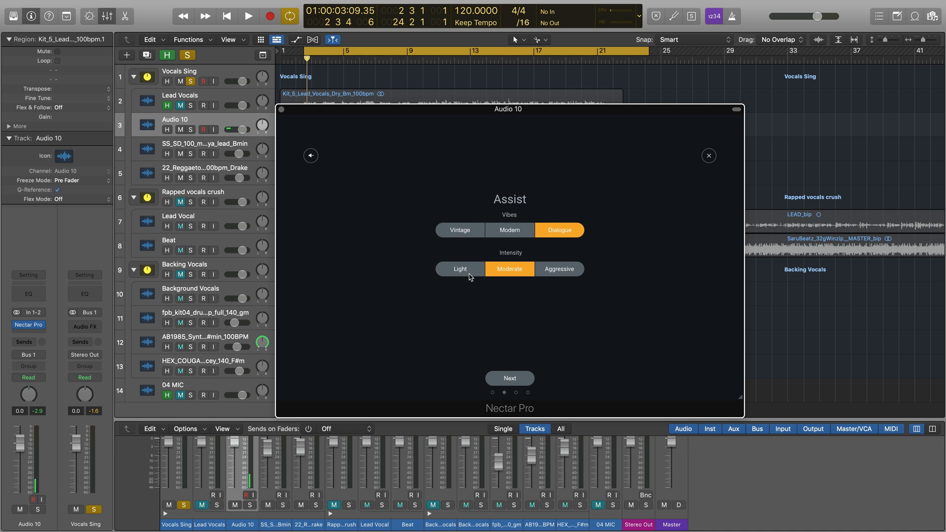
pyautogui.click(460, 269)
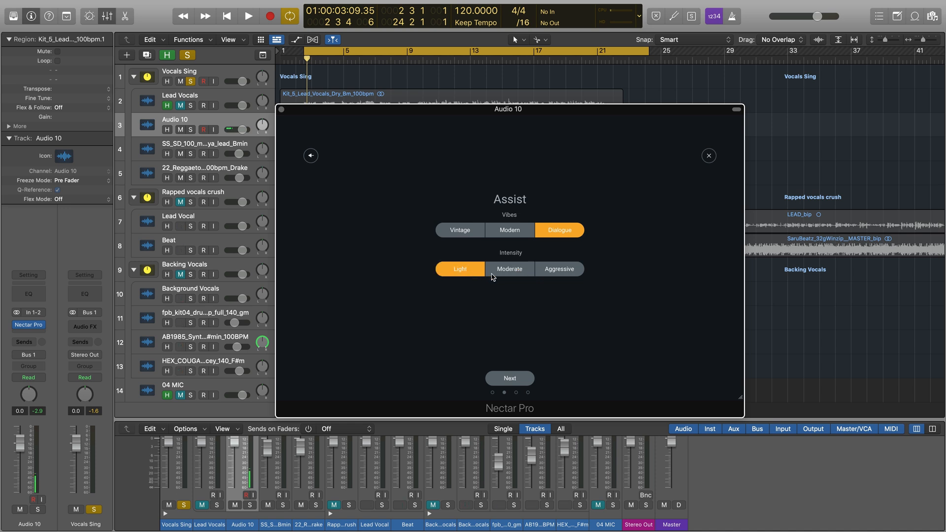
pyautogui.click(509, 269)
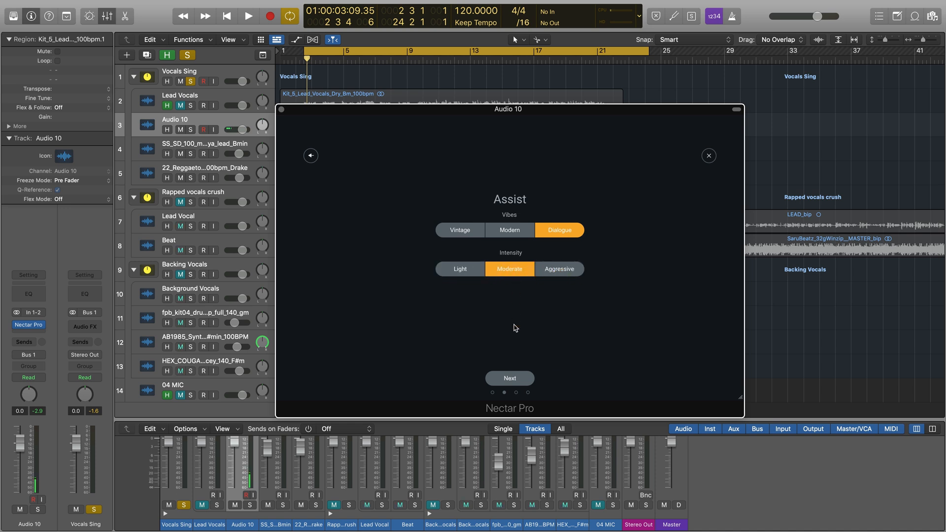
pyautogui.click(509, 379)
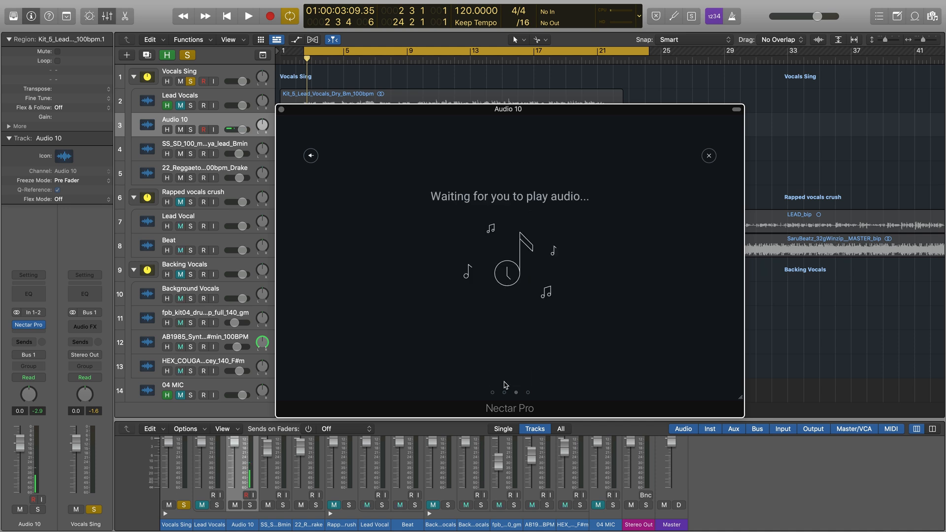
# Step: Start Logic playback so Vocal Assistant analyses the vocal and builds its module chain
pyautogui.click(248, 16)
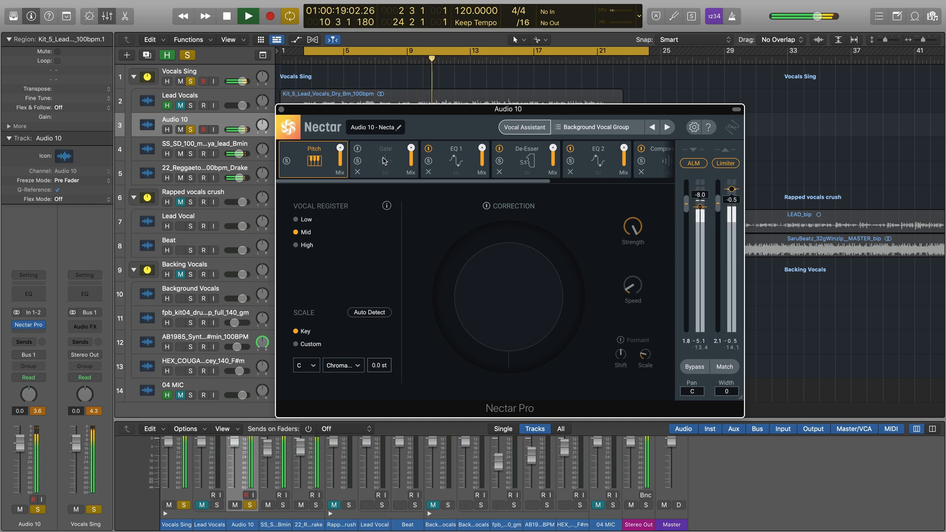
# Step: Show EQ 1 and toggle Bypass to compare the vocal, ending with processing on
pyautogui.click(455, 160)
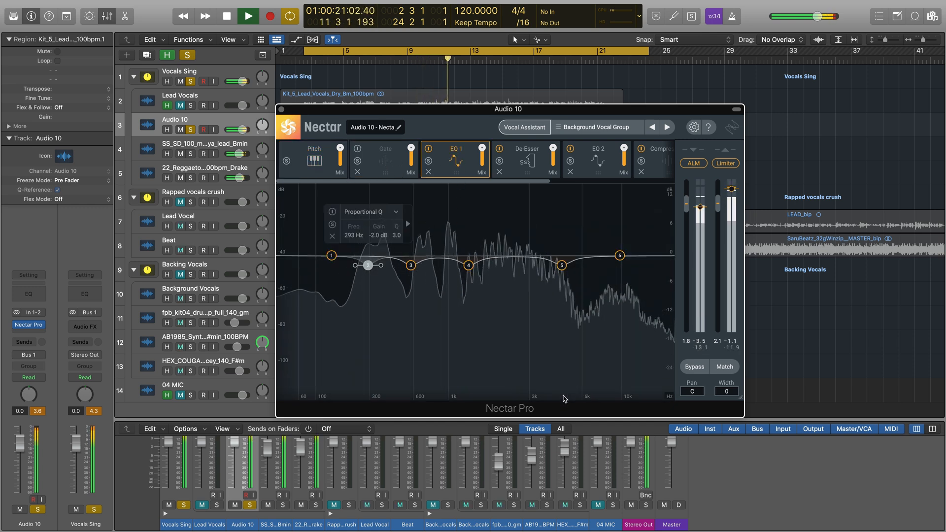
pyautogui.click(725, 367)
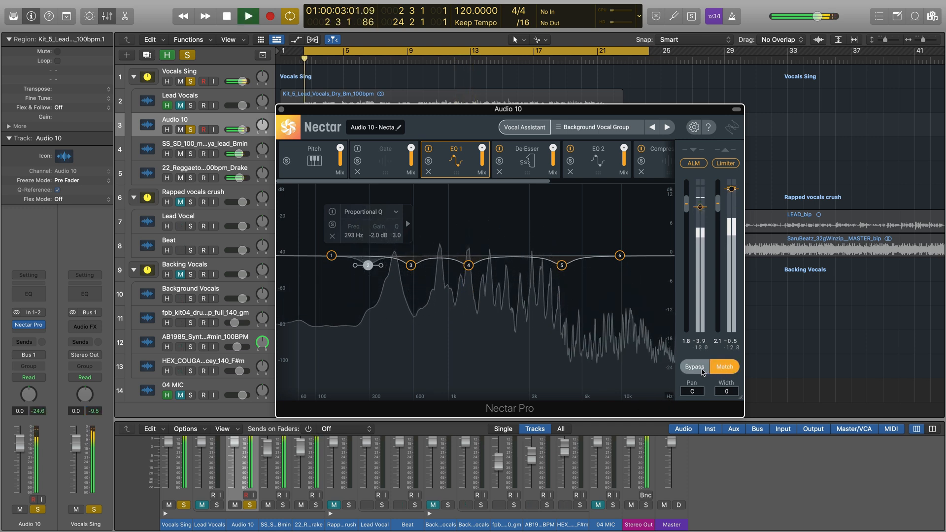
pyautogui.click(694, 367)
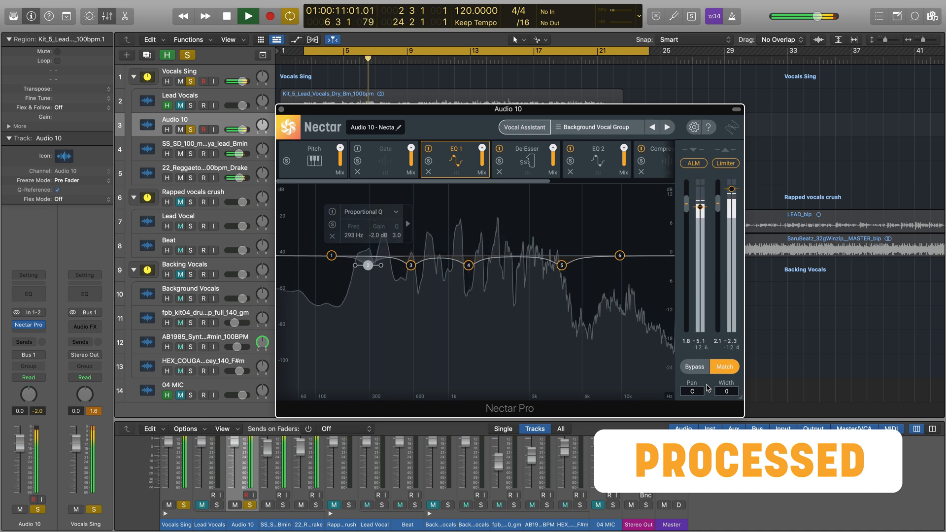
pyautogui.click(694, 366)
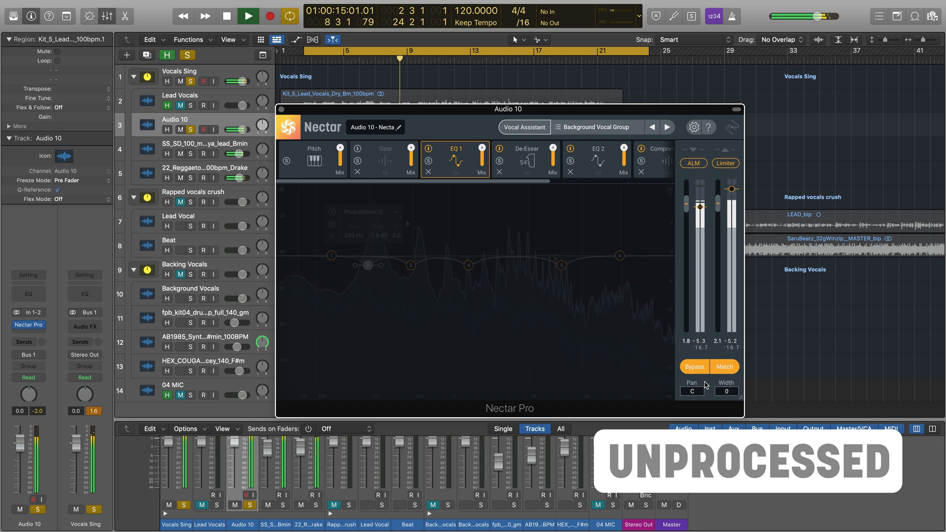
pyautogui.click(694, 367)
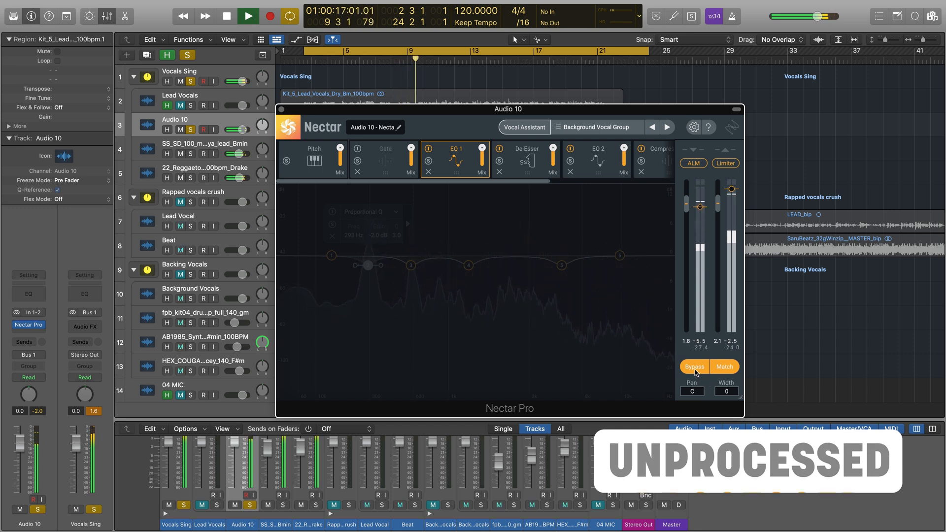
pyautogui.click(694, 367)
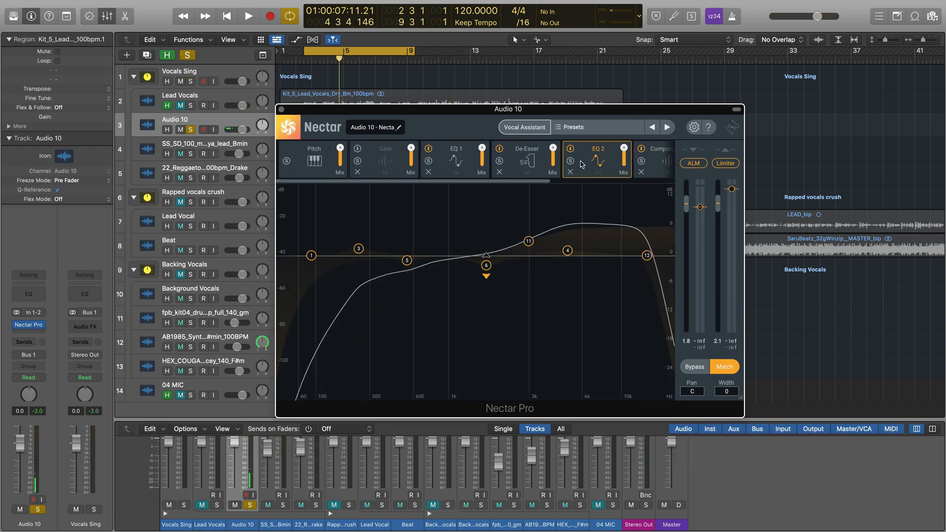
# Step: Play the vocal while opening the Dynamic options for EQ 1's 276 Hz bell band
pyautogui.click(248, 16)
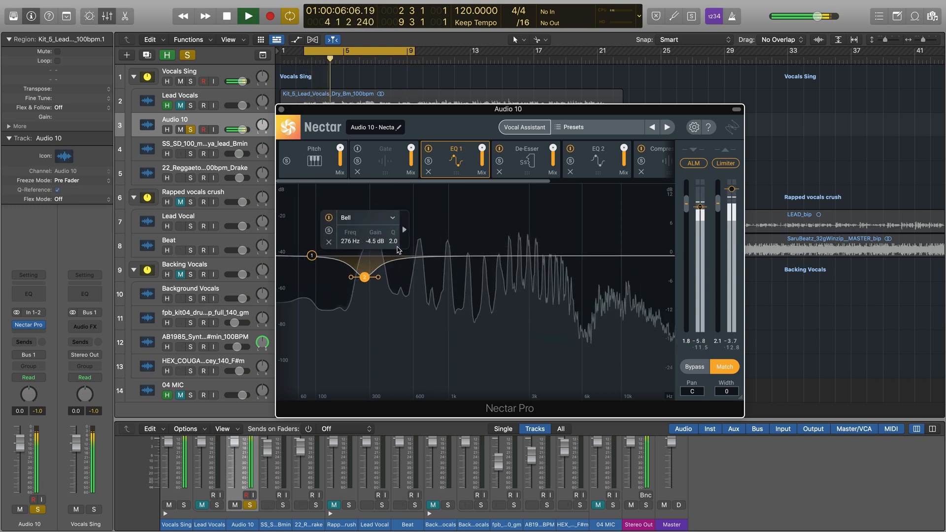
pyautogui.click(403, 230)
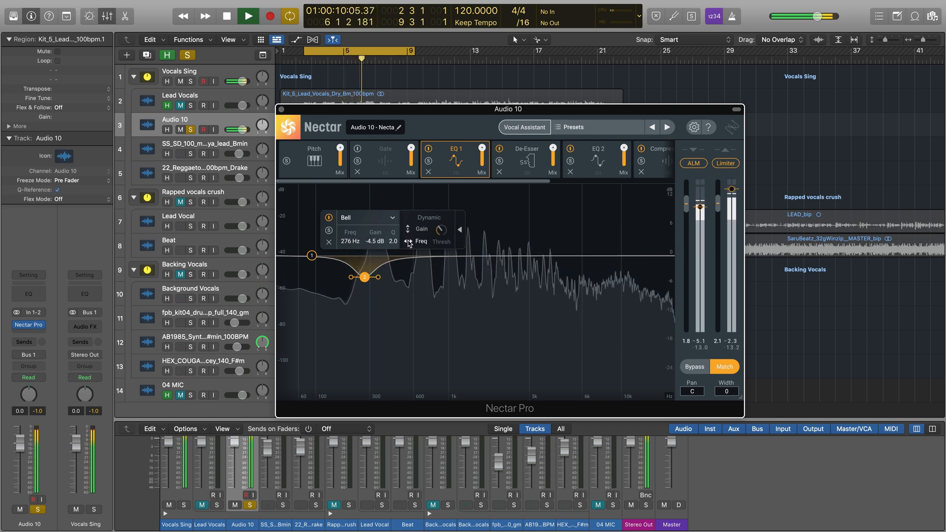
pyautogui.click(419, 314)
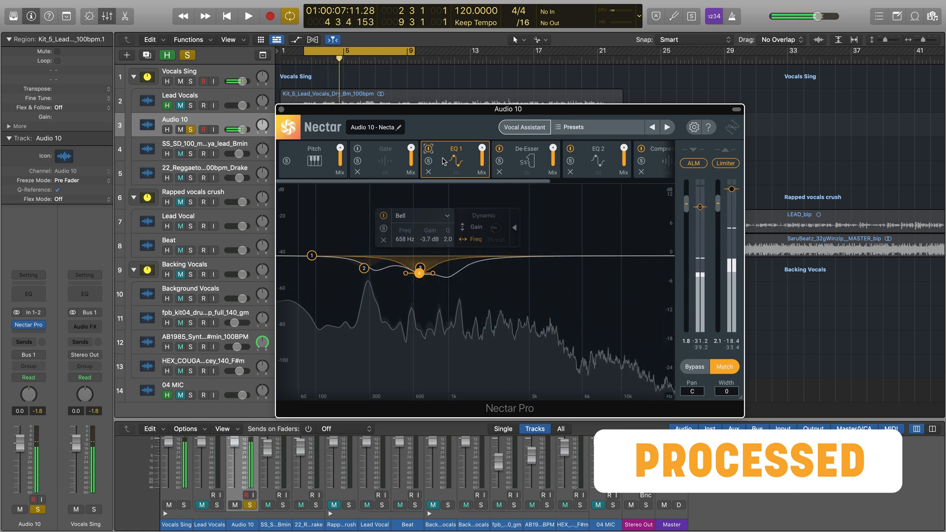
pyautogui.click(247, 17)
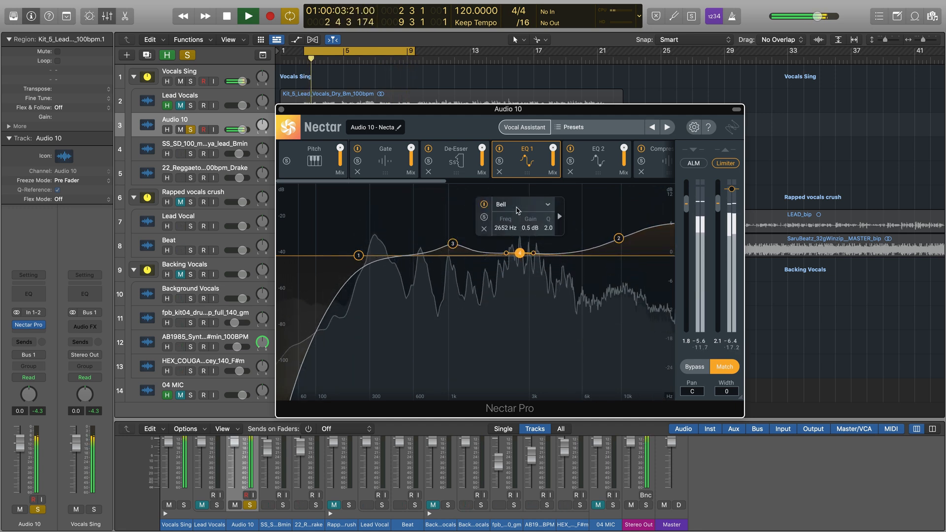
# Step: Make the 2652 Hz band a Resonant High Shelf and show the Pitch module settings
pyautogui.click(522, 205)
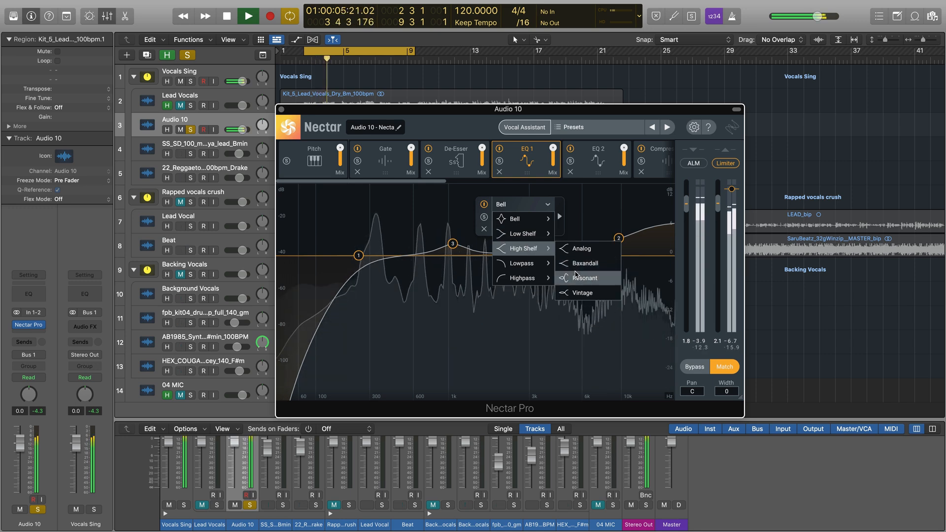
pyautogui.click(584, 278)
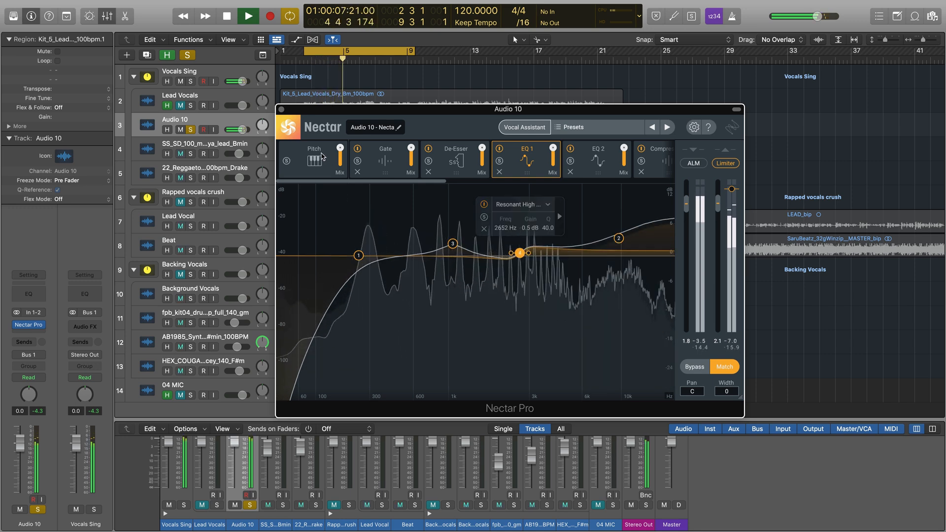
pyautogui.click(313, 148)
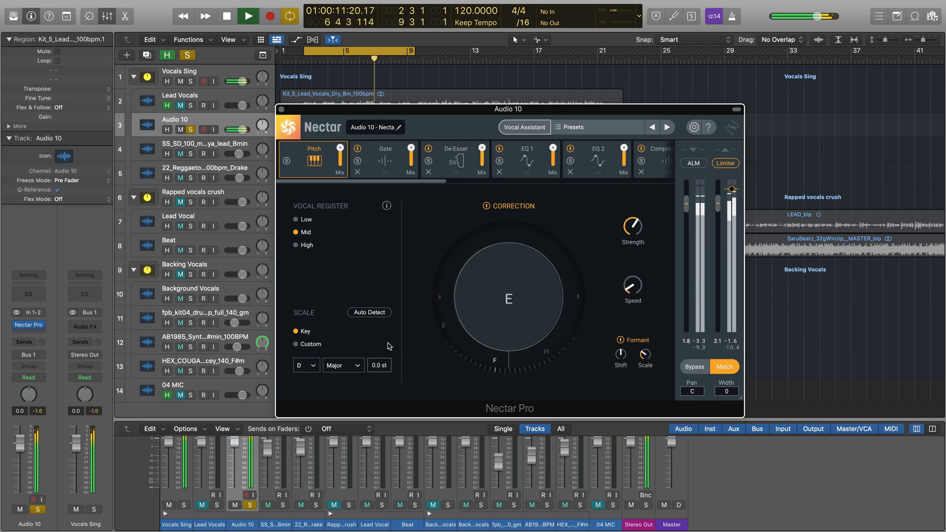
# Step: Auto-detect the vocal's key, confirm D major as the Pitch scale, and view Compressor 1
pyautogui.click(369, 312)
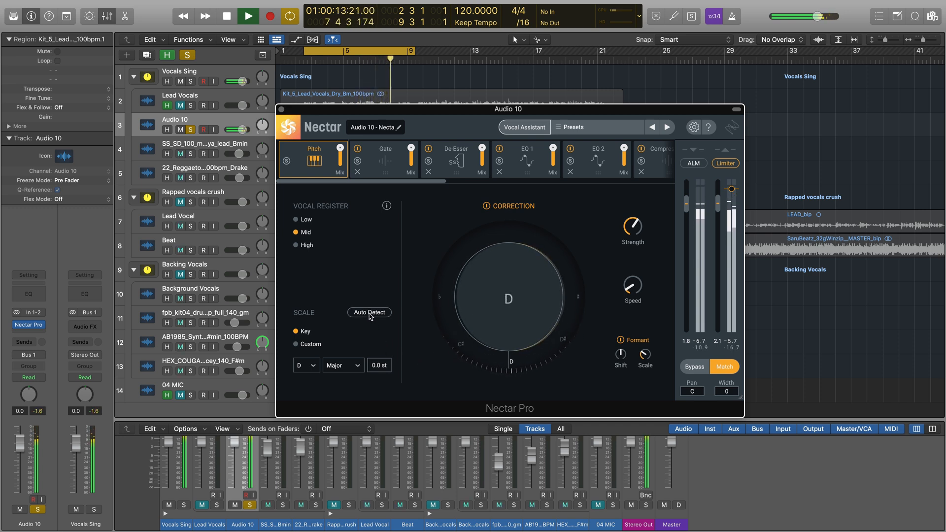
pyautogui.click(368, 312)
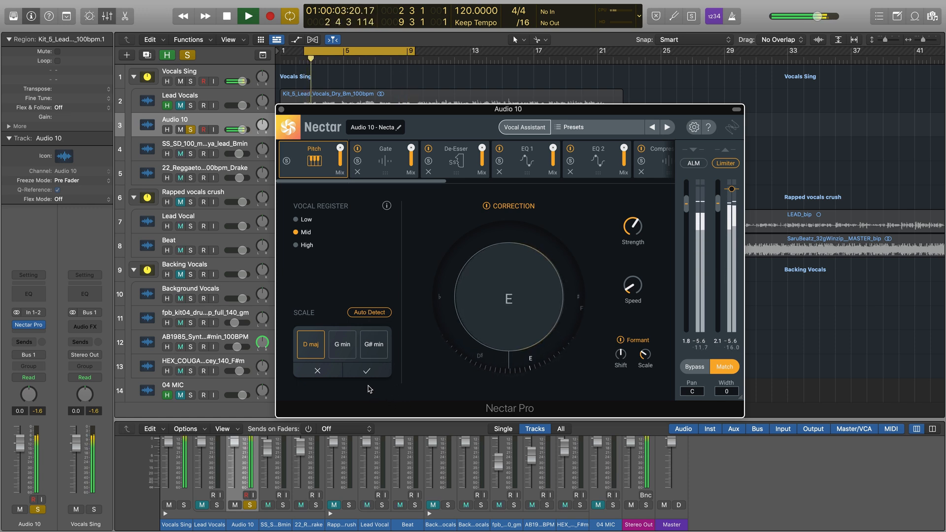
pyautogui.click(365, 371)
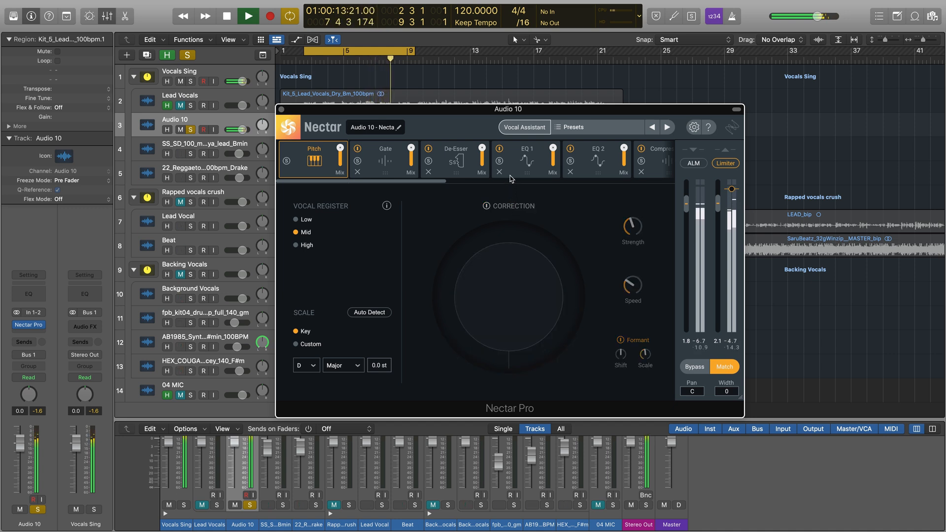
pyautogui.click(513, 151)
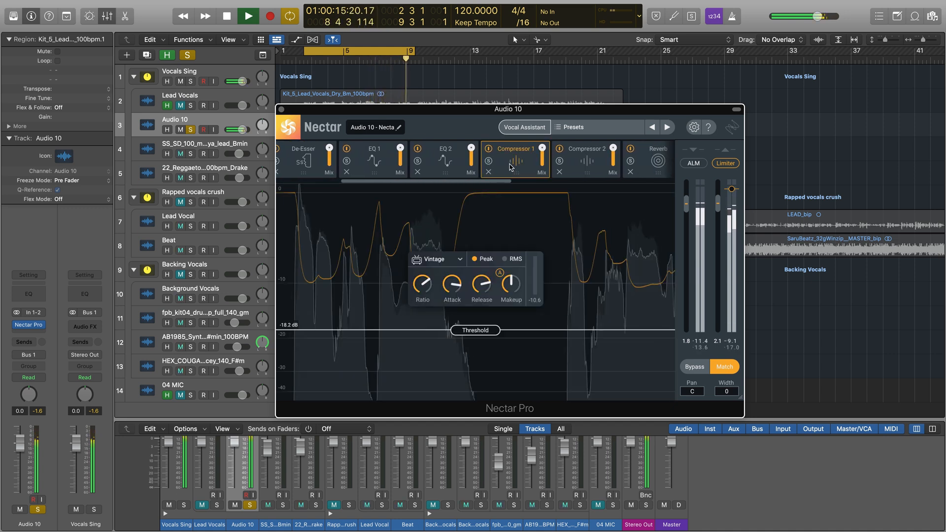
# Step: Pick a character for Compressor 1 from its Vintage/Digital/Optical/Solid-State type list
pyautogui.click(436, 259)
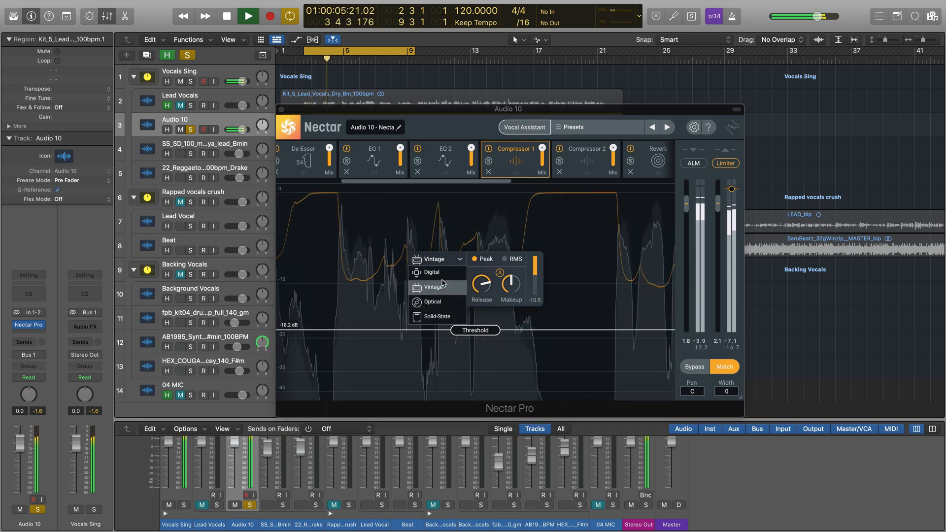
pyautogui.click(433, 286)
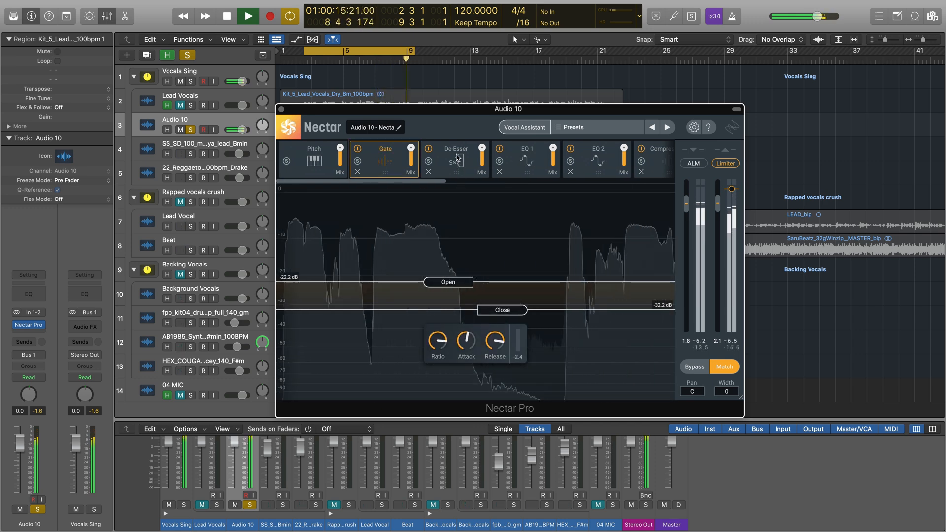
# Step: Review the Reverb, Dimension and Harmony modules, then open the Lead Vocal's Nectar Pro
pyautogui.click(454, 149)
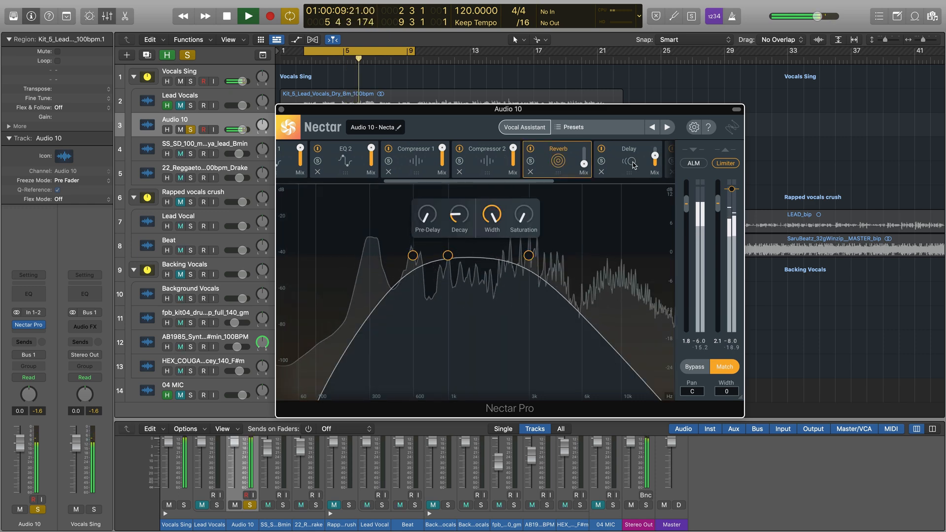
pyautogui.click(618, 159)
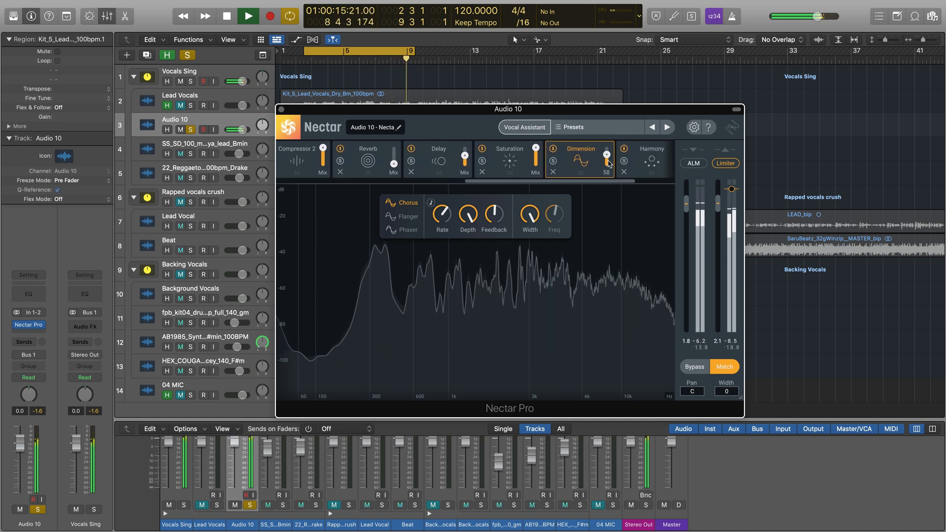
pyautogui.click(642, 159)
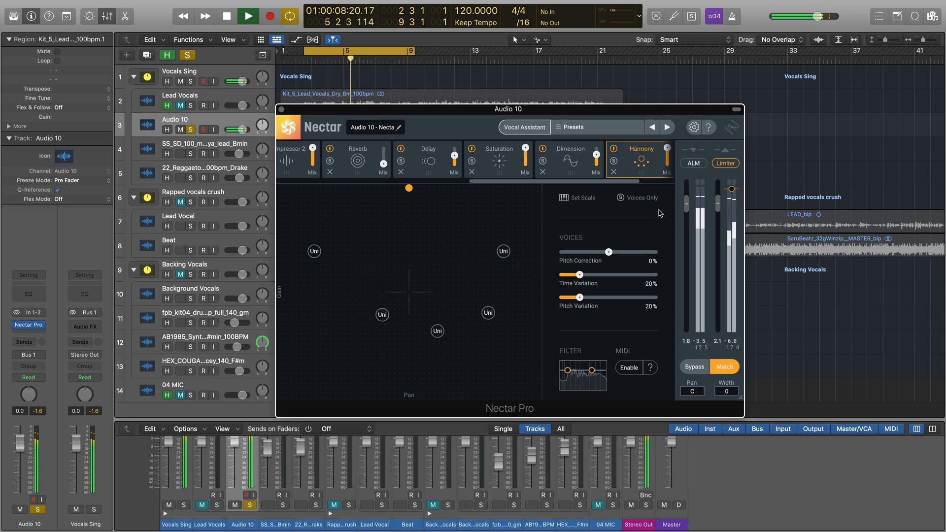
pyautogui.click(693, 163)
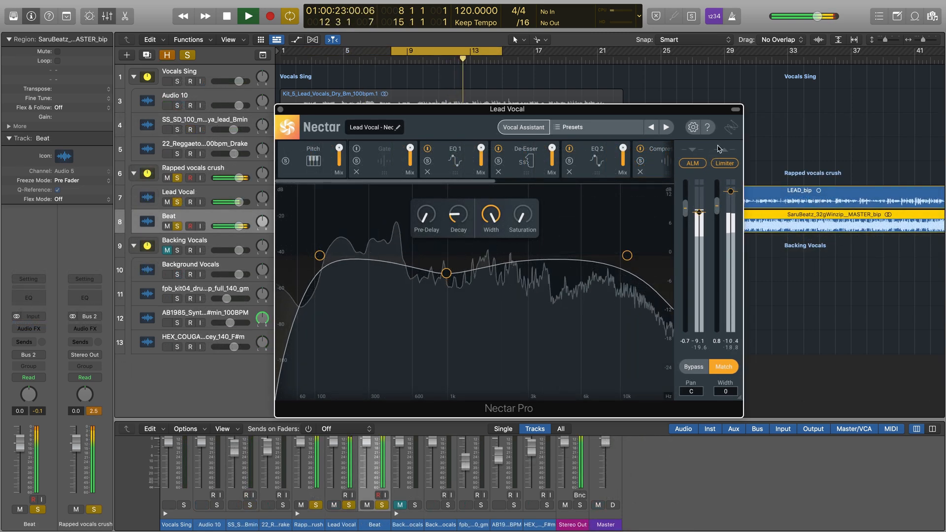
# Step: Launch Vocal Assistant on the lead vocal and choose the Unmask card
pyautogui.click(522, 127)
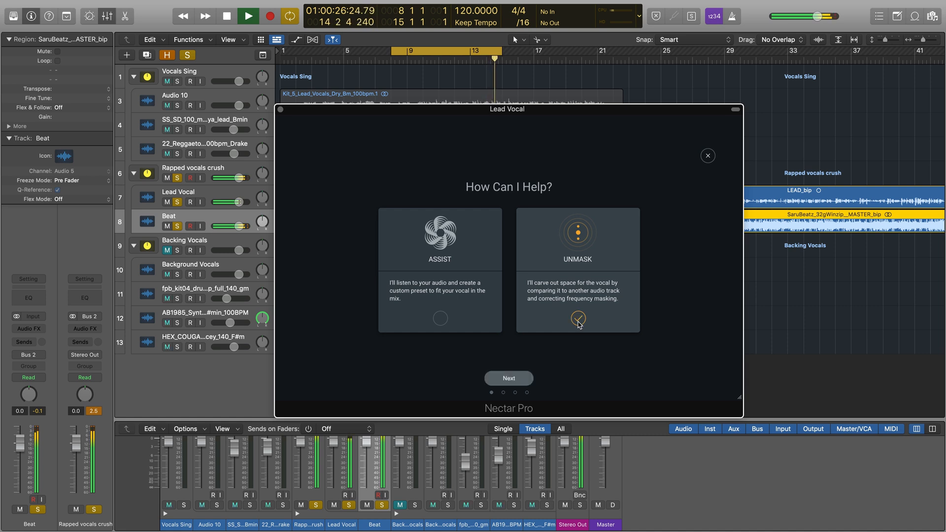
pyautogui.click(577, 318)
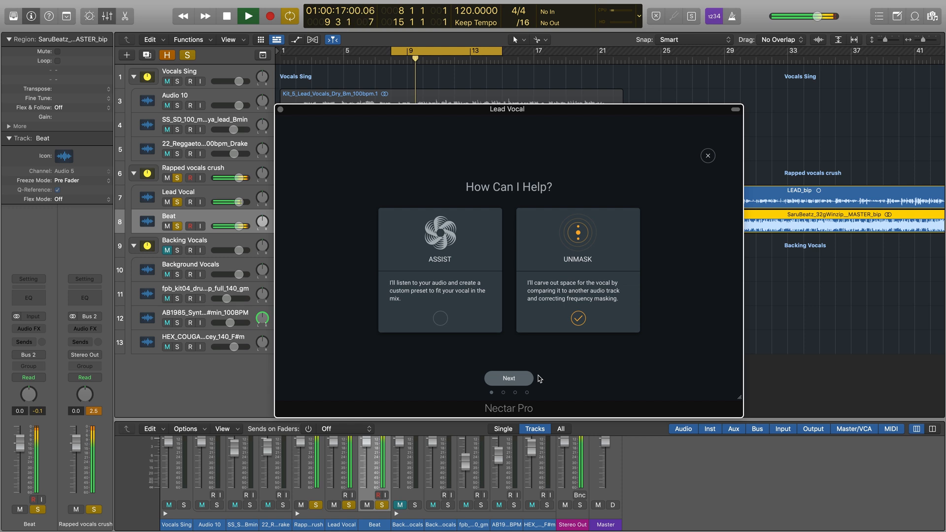
pyautogui.moveTo(368, 356)
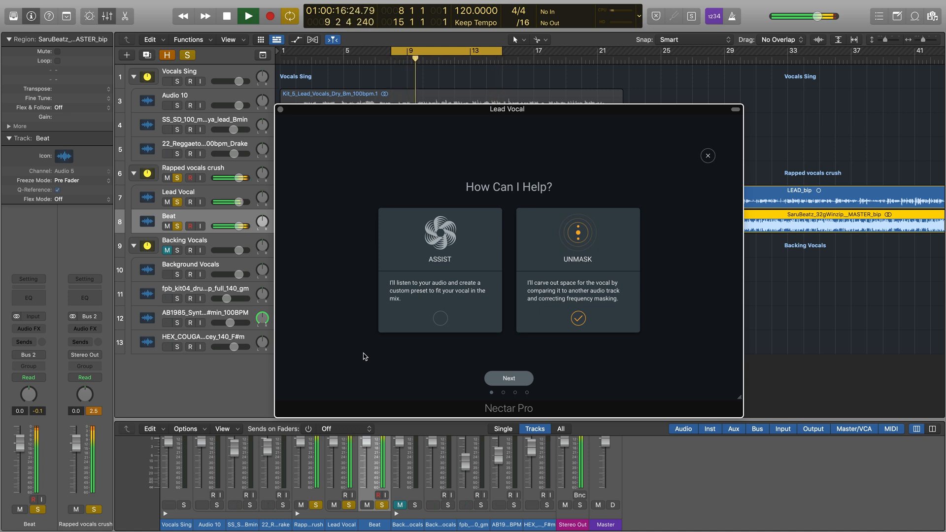
# Step: Add Relay from the Recent list to the Beat channel's empty Audio FX slot
pyautogui.click(29, 329)
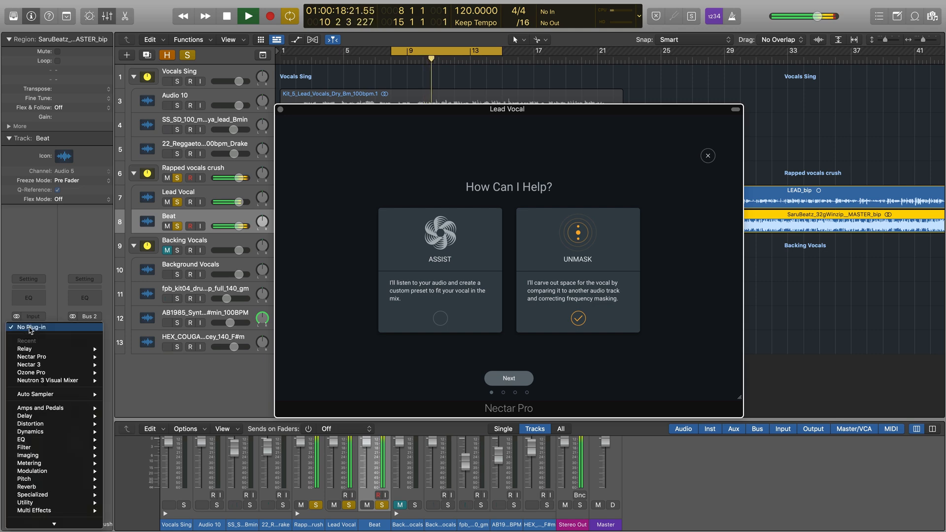
pyautogui.moveTo(55, 349)
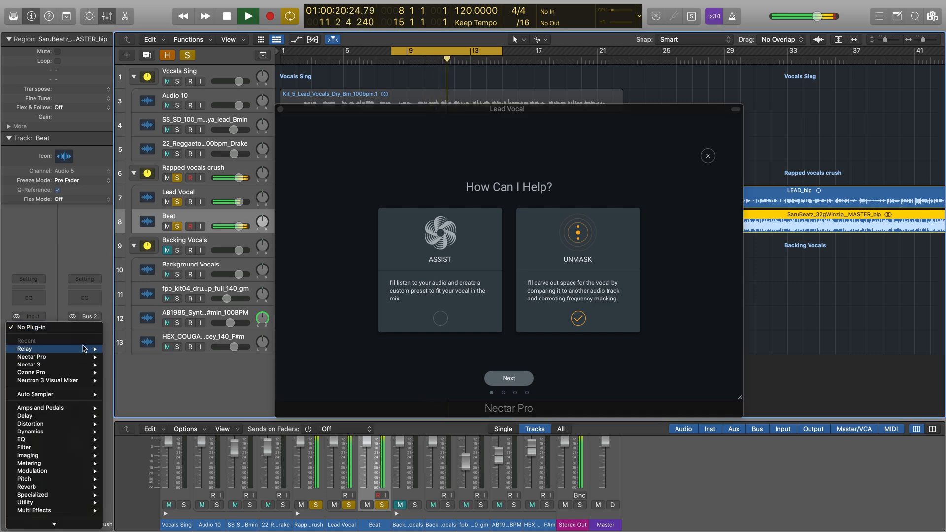
pyautogui.click(24, 349)
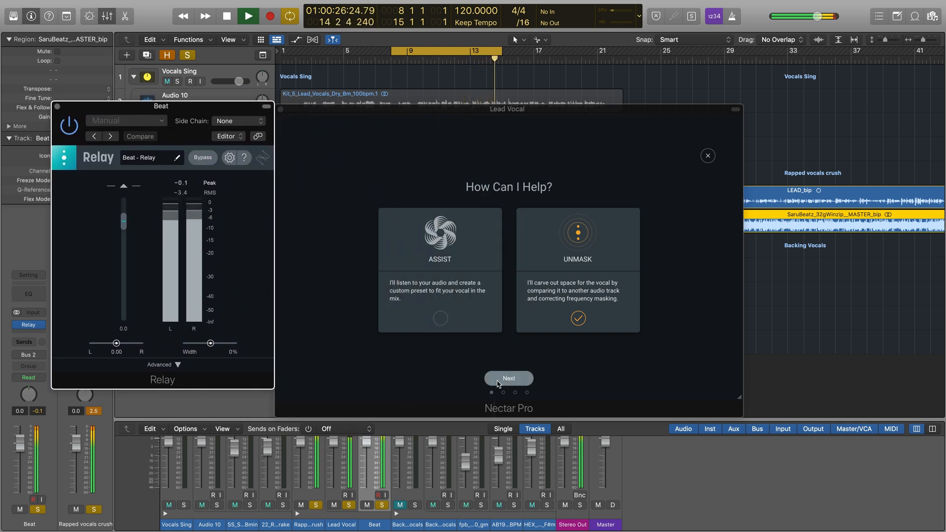
# Step: Set Beat - Relay as the Unmask source and advance to the suggestion step
pyautogui.click(508, 378)
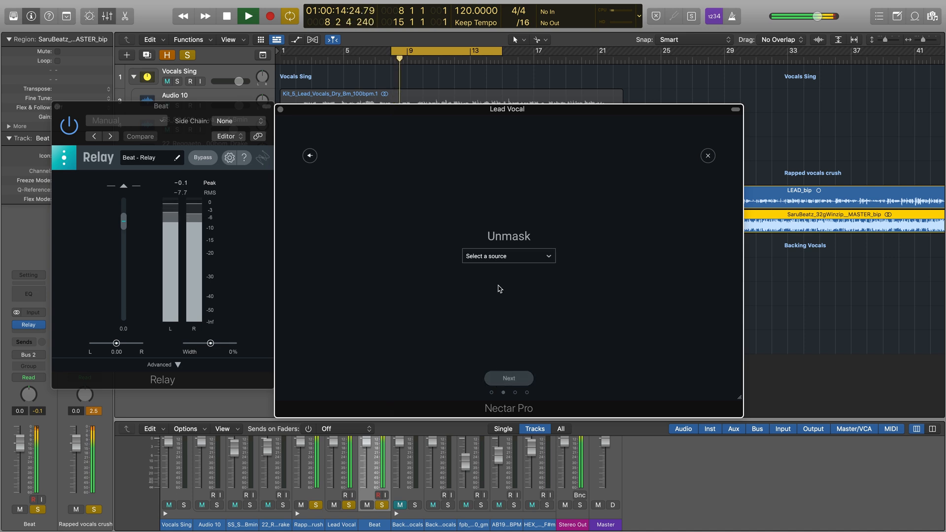
pyautogui.click(507, 256)
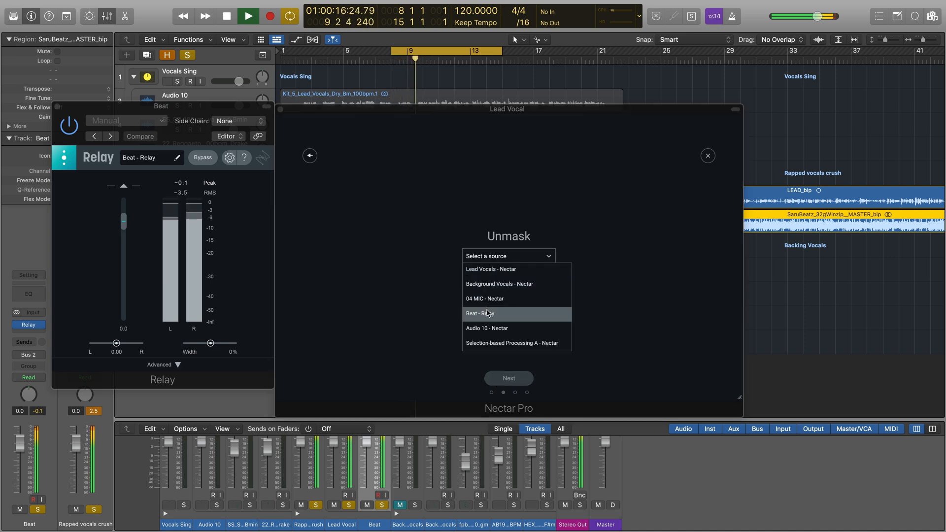
pyautogui.click(509, 379)
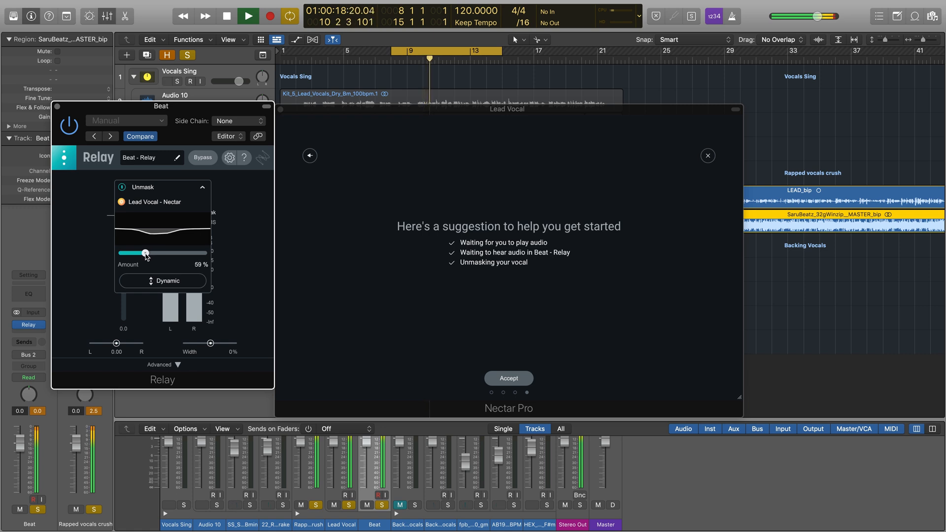
# Step: Raise Relay's Unmask amount to 68% and accept Nectar's assistant suggestion
pyautogui.click(162, 280)
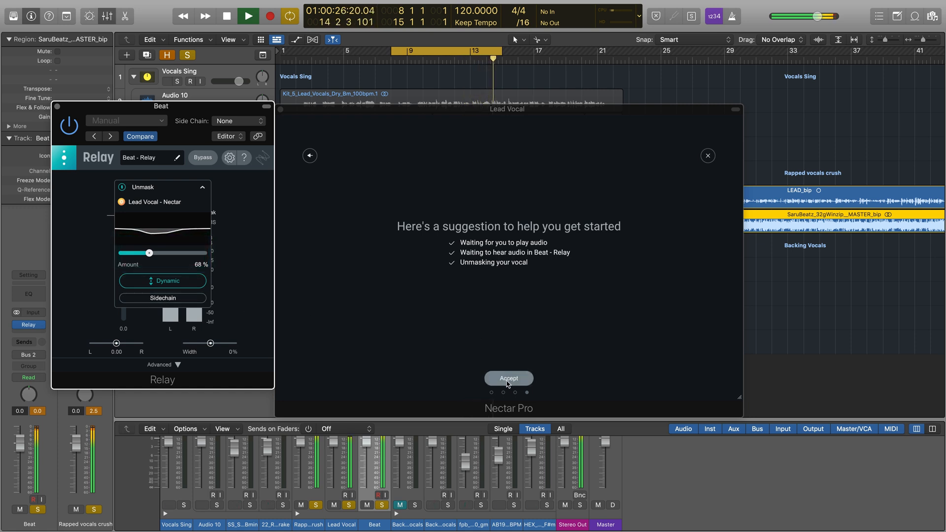
pyautogui.click(507, 378)
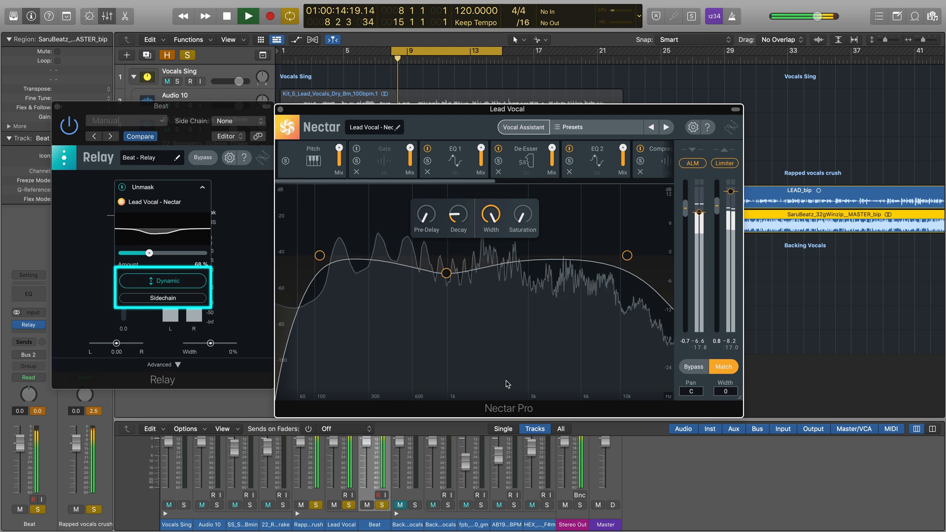